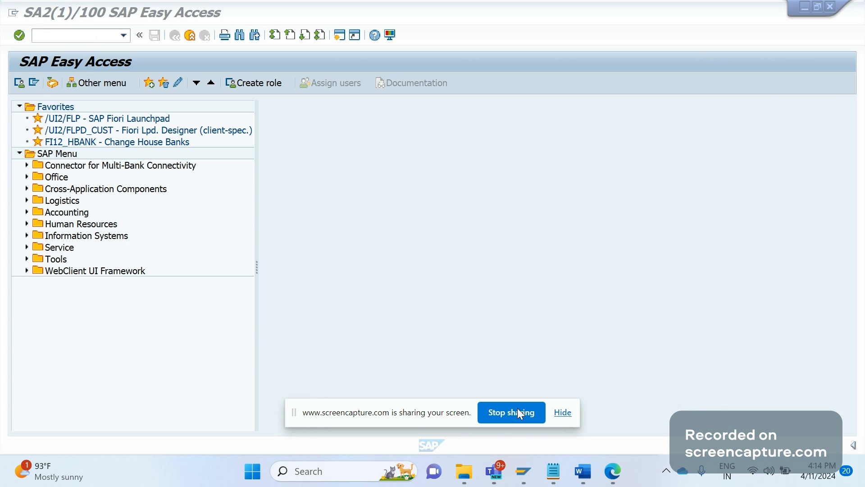
Step: Open System > Status to show usage, repository, system and host data
click(563, 412)
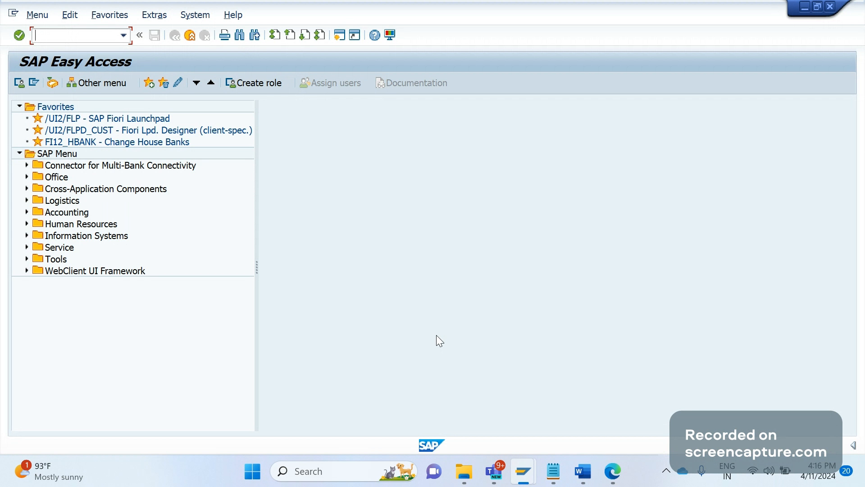
mouse_move(391, 393)
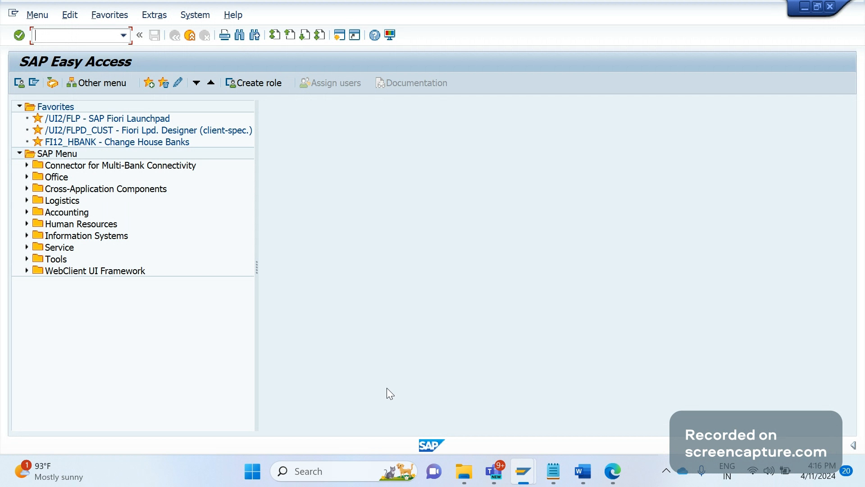
mouse_move(230, 85)
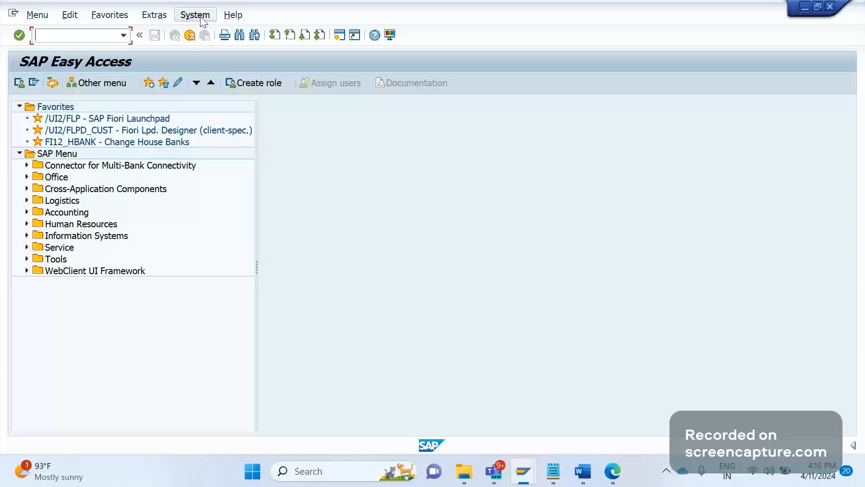
click(195, 14)
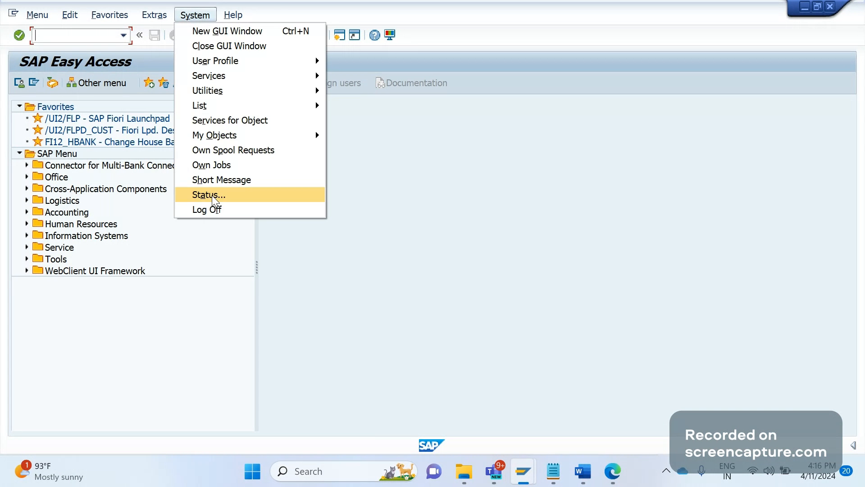
click(208, 194)
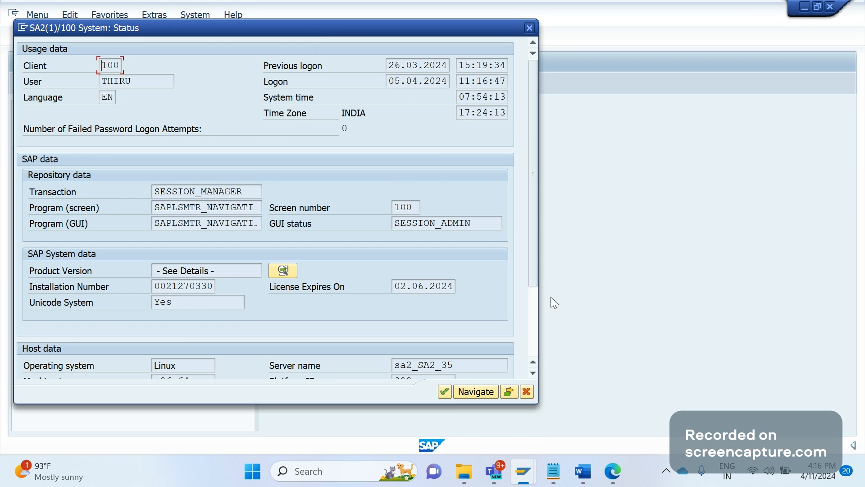
scroll(down, 3)
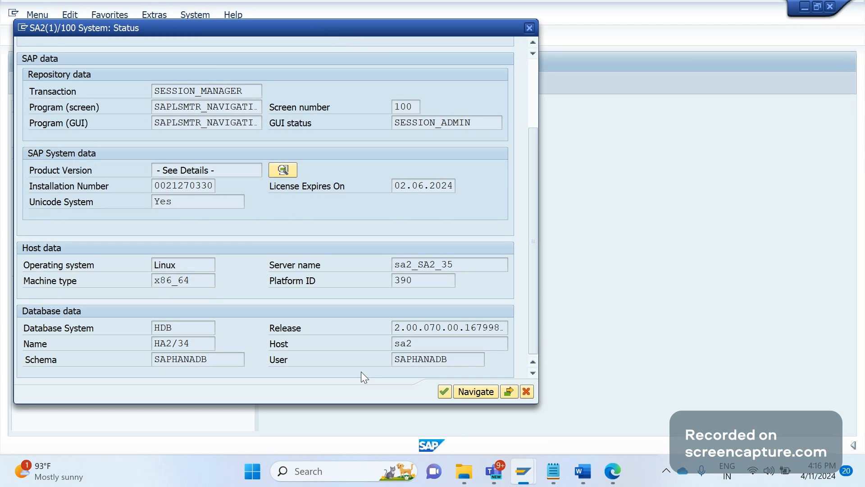
click(173, 327)
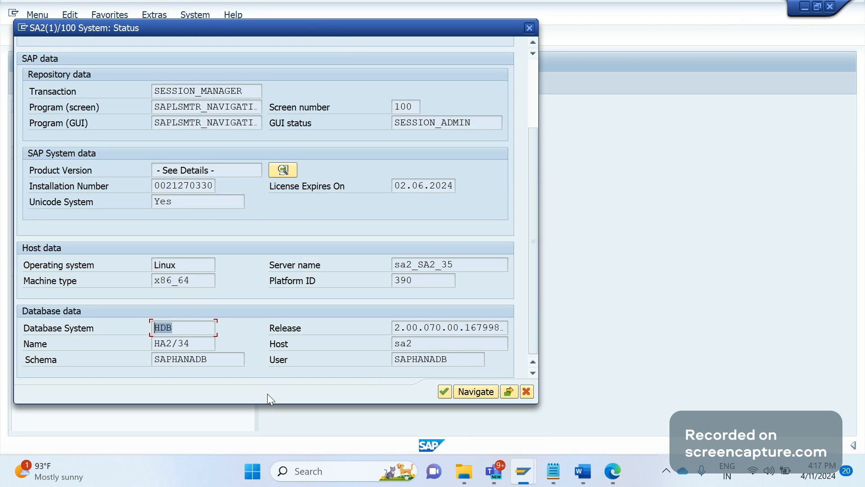
mouse_move(272, 399)
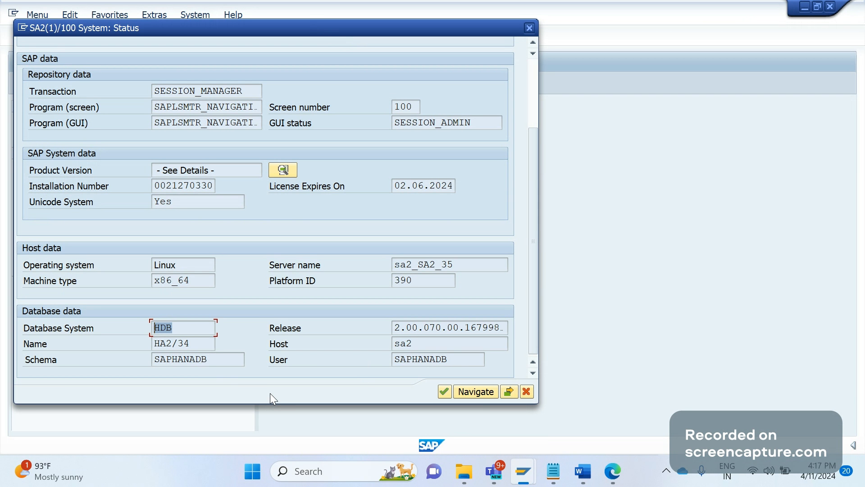
mouse_move(232, 382)
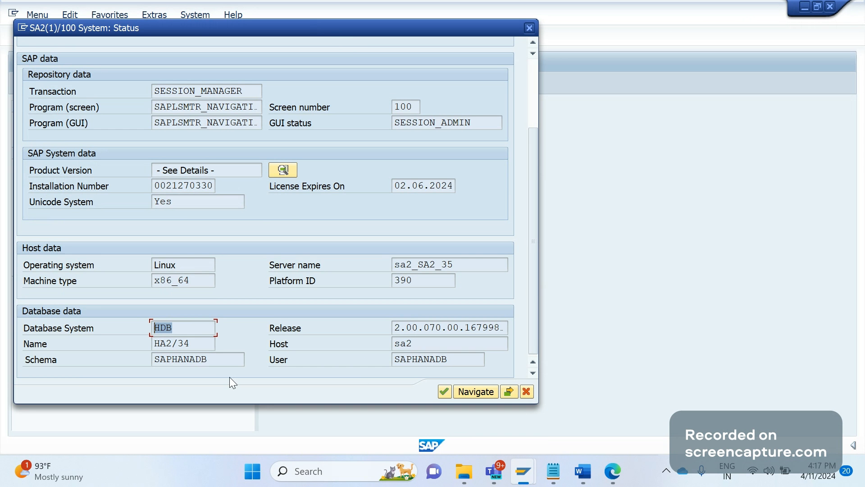
mouse_move(78, 384)
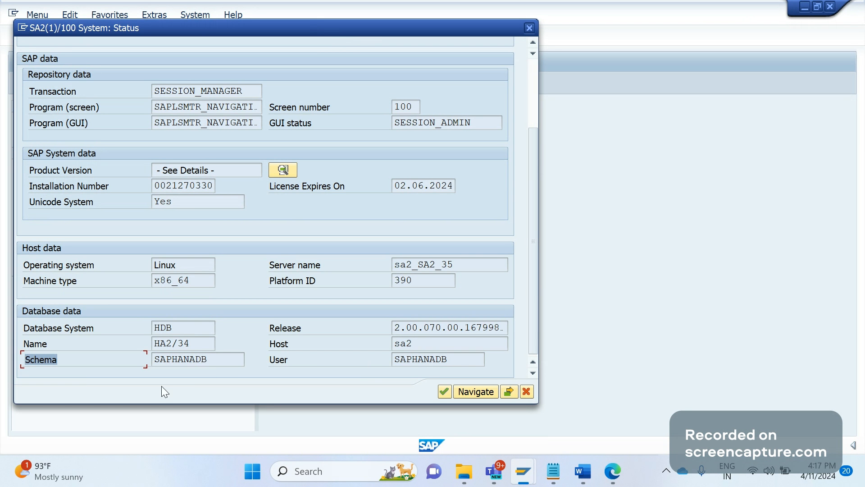
mouse_move(215, 363)
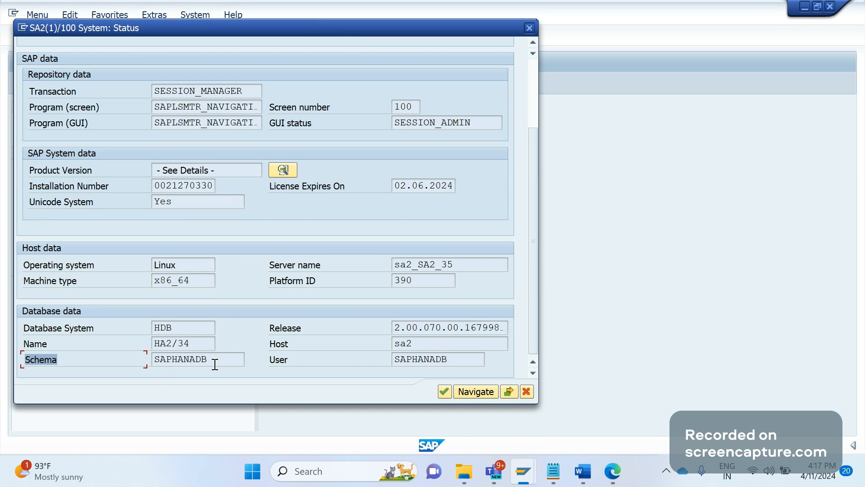
double_click(180, 359)
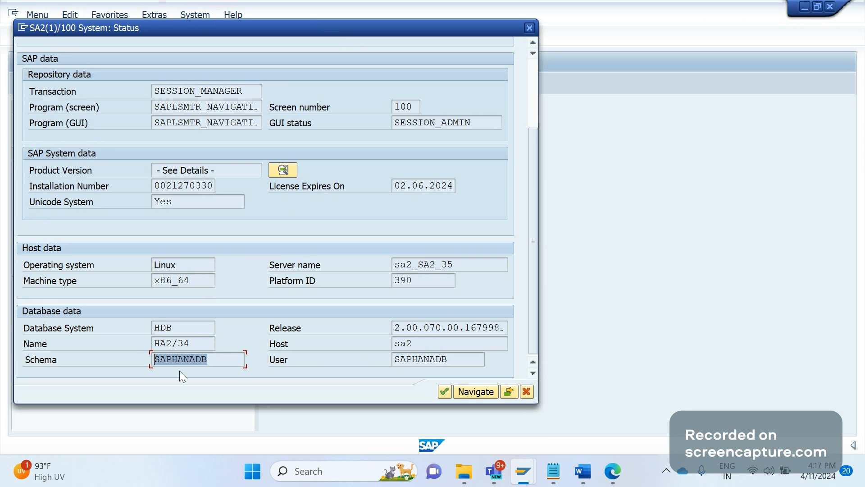
mouse_move(150, 354)
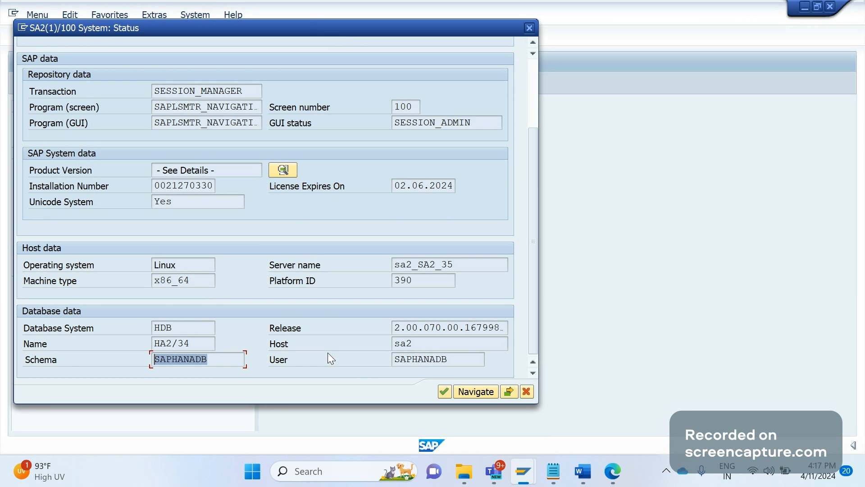
mouse_move(260, 245)
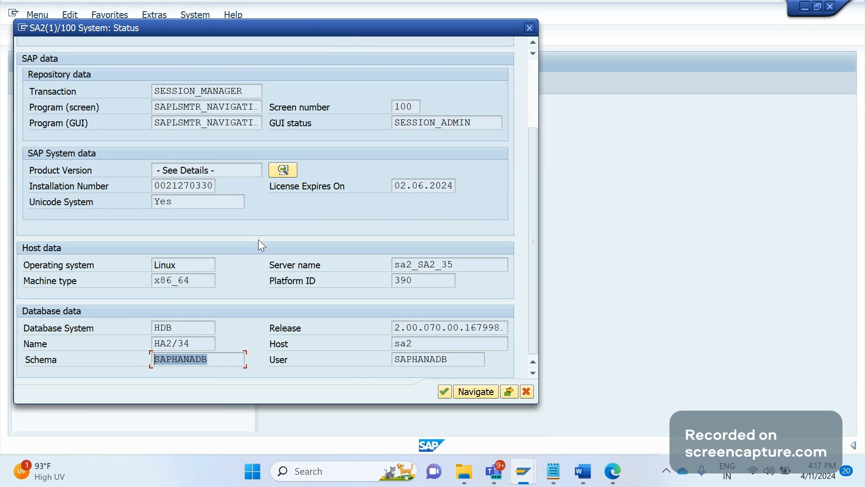
mouse_move(301, 315)
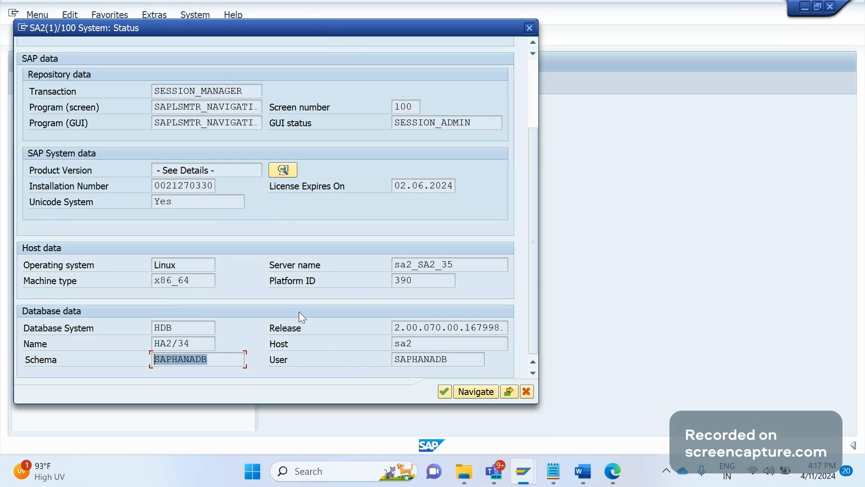
mouse_move(260, 203)
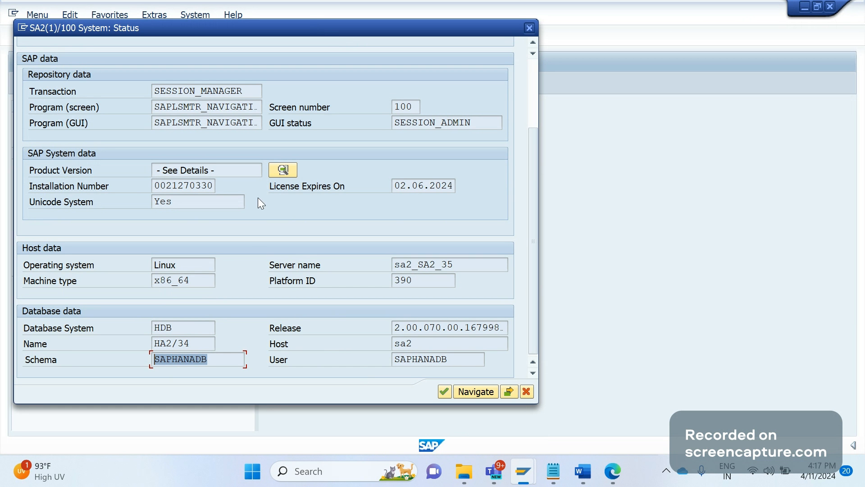
mouse_move(283, 172)
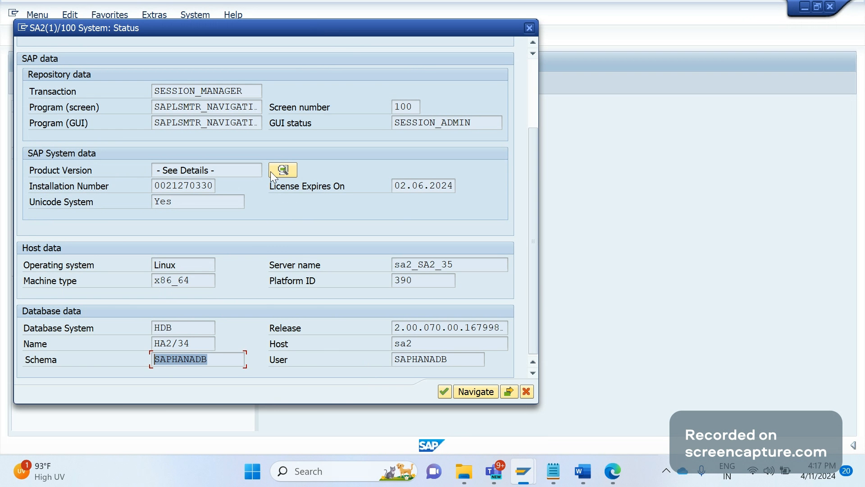
Step: Open Installed Software and check the S4CORE and S4COREOP component versions at release 104
click(283, 170)
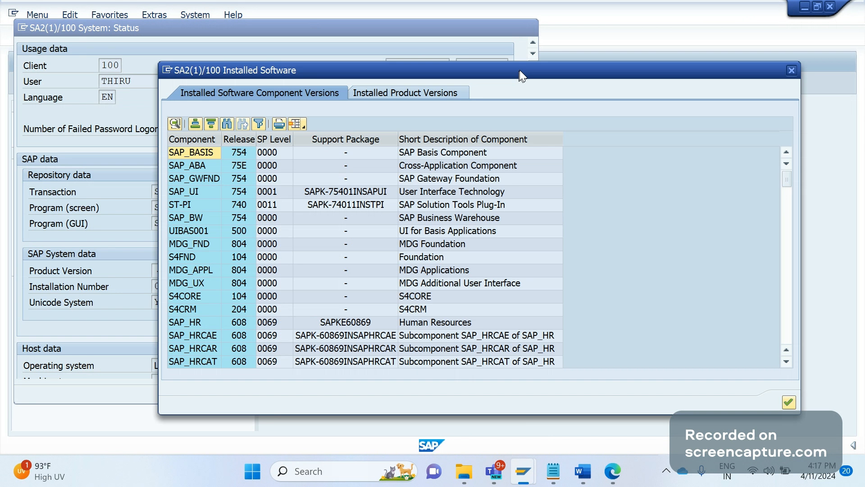
drag(522, 70, 386, 50)
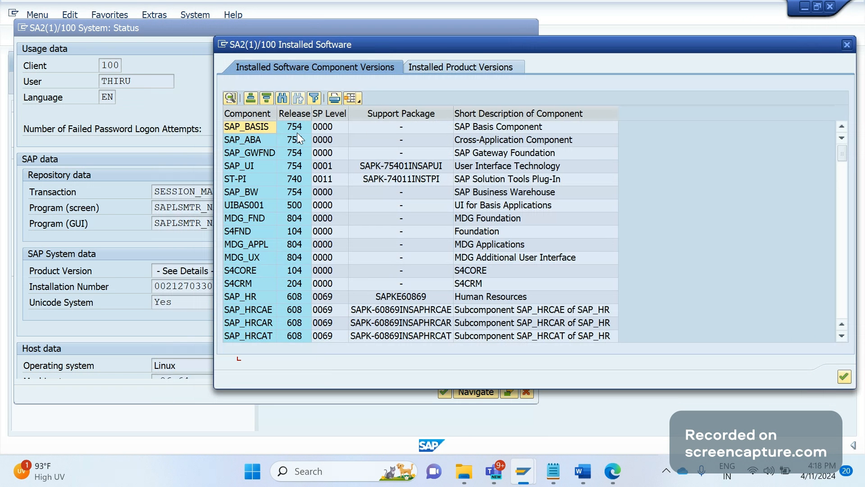
mouse_move(436, 47)
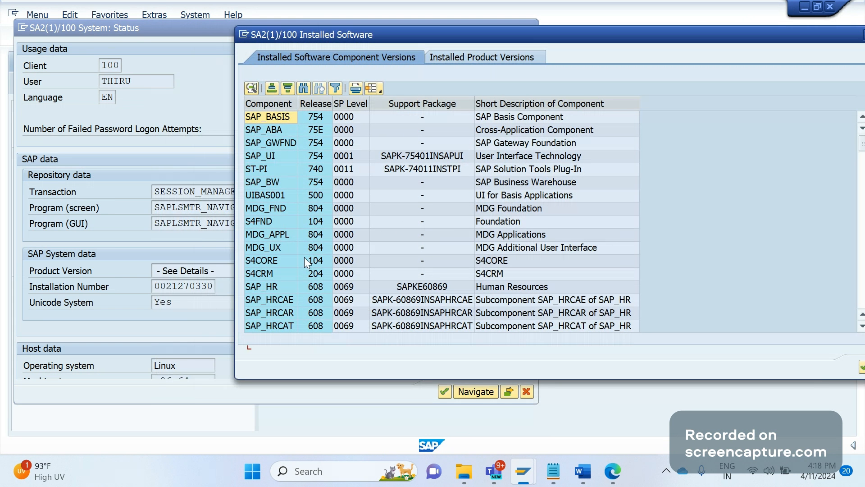
mouse_move(283, 296)
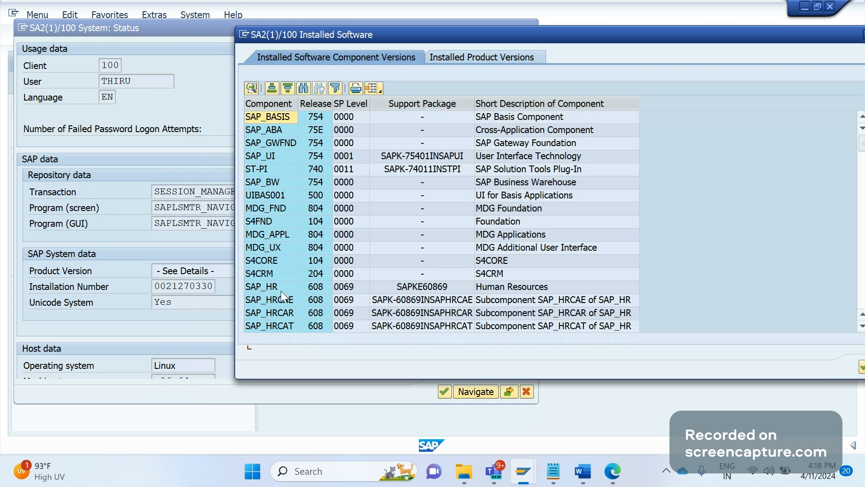
click(261, 261)
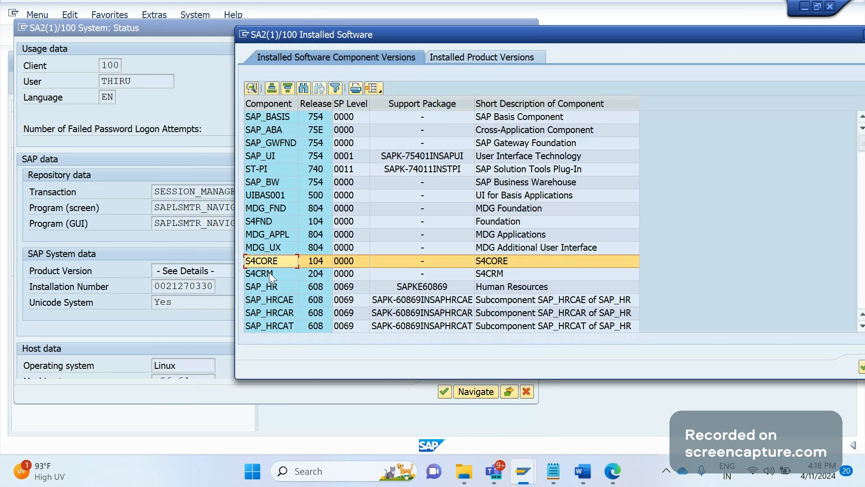
mouse_move(271, 266)
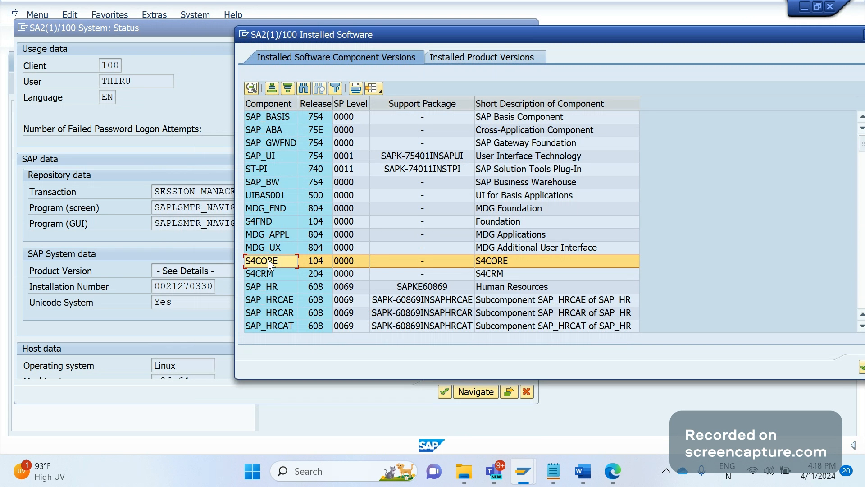
mouse_move(284, 277)
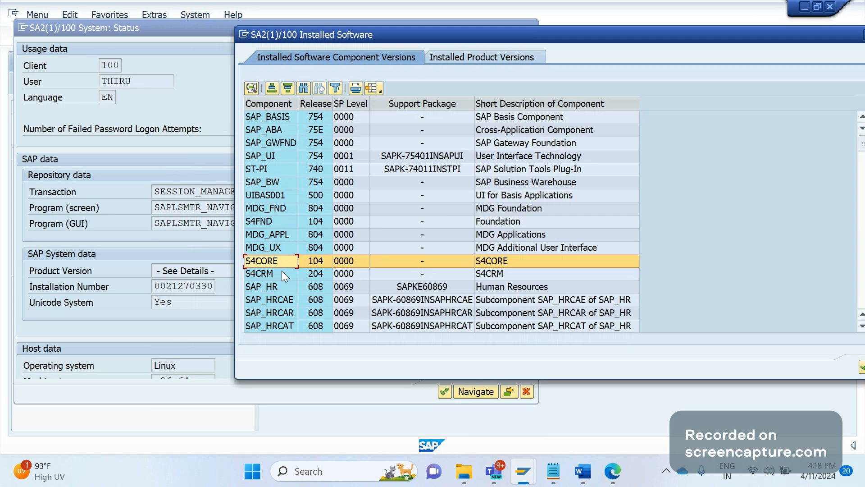
scroll(down, 3)
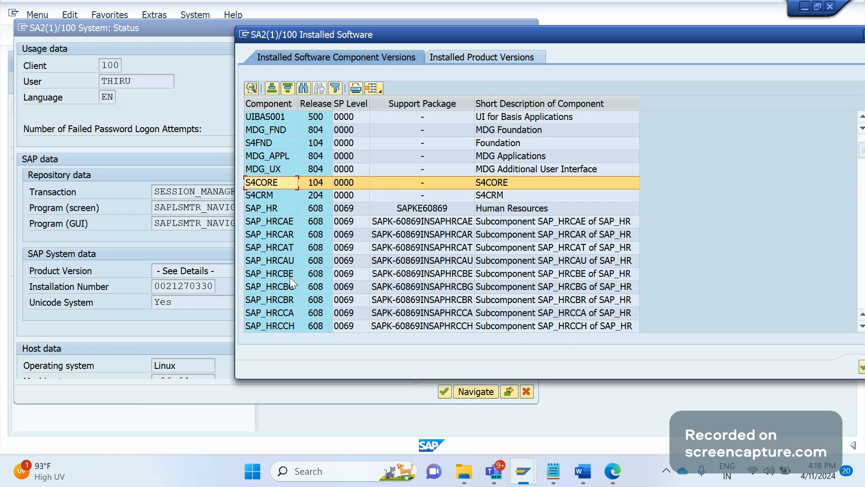
scroll(down, 3)
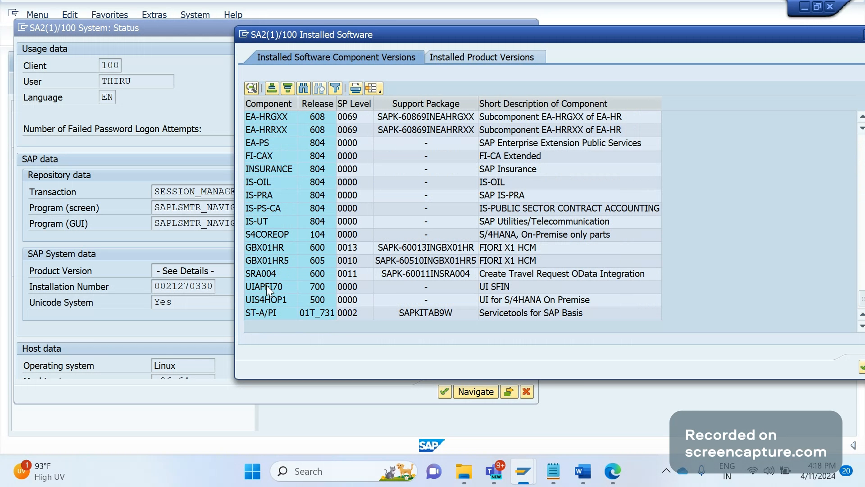
mouse_move(279, 246)
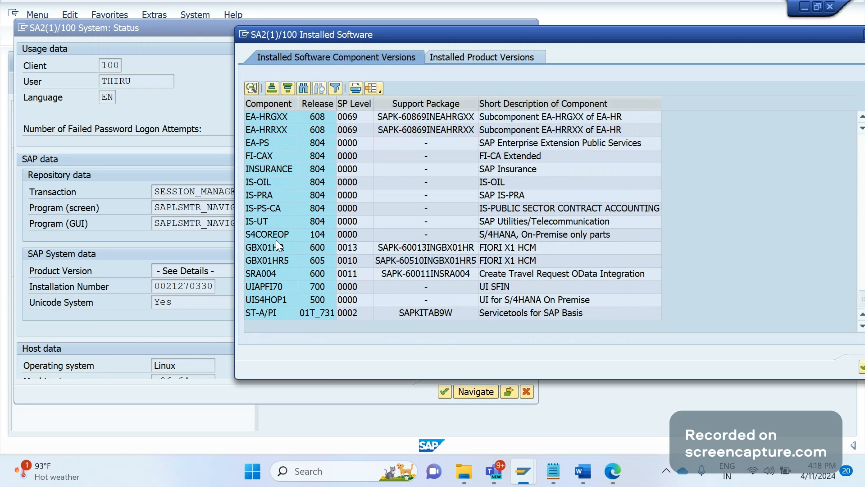
click(267, 235)
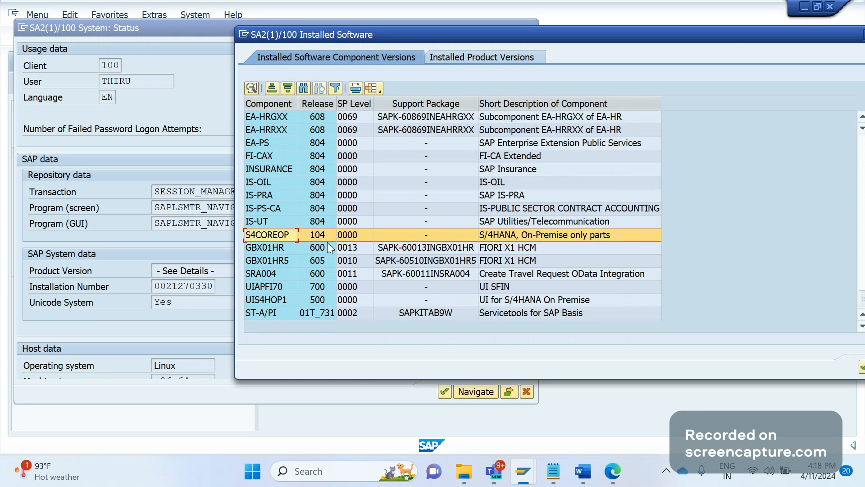
mouse_move(289, 249)
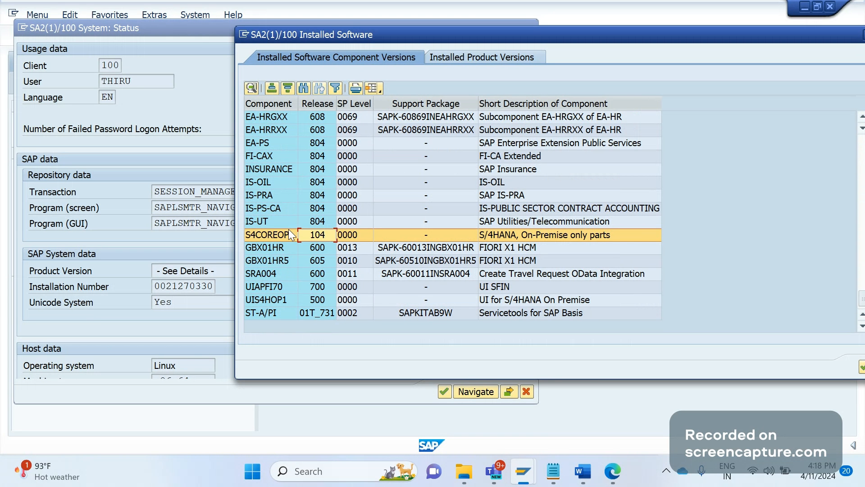
mouse_move(360, 205)
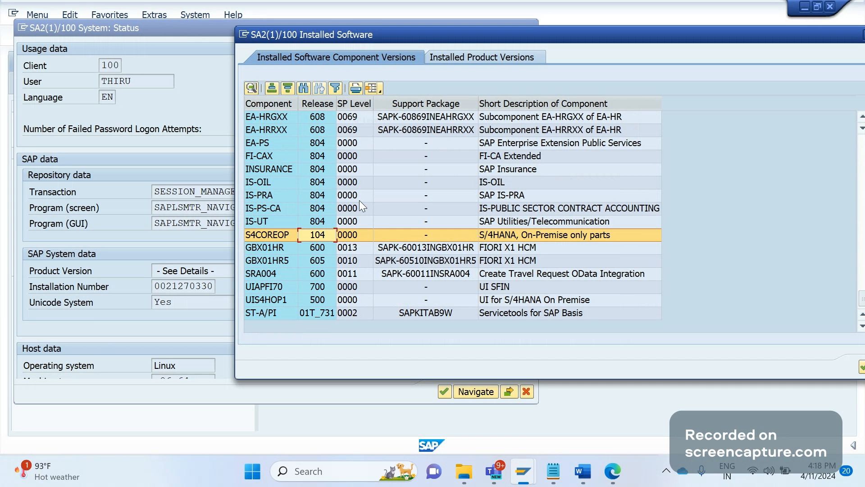
mouse_move(360, 134)
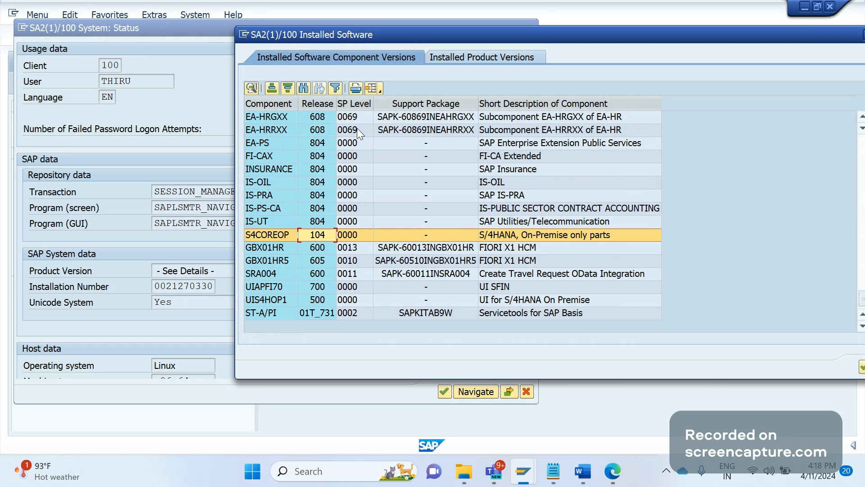
mouse_move(270, 239)
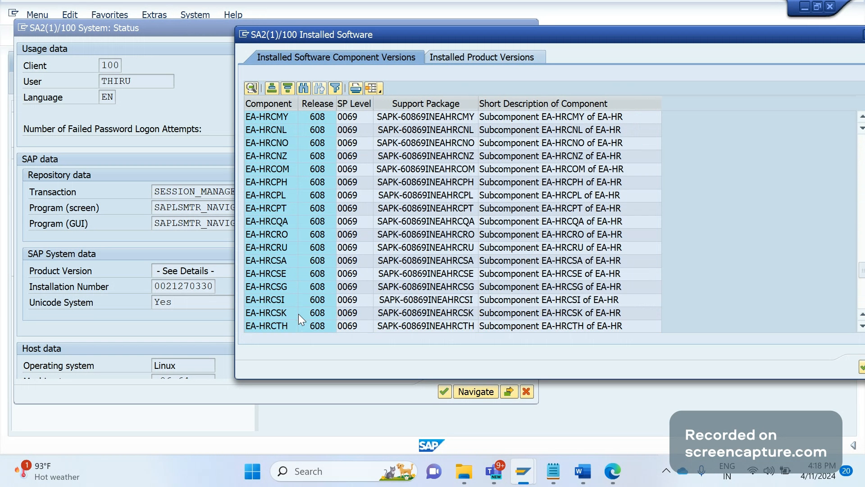
scroll(up, 3)
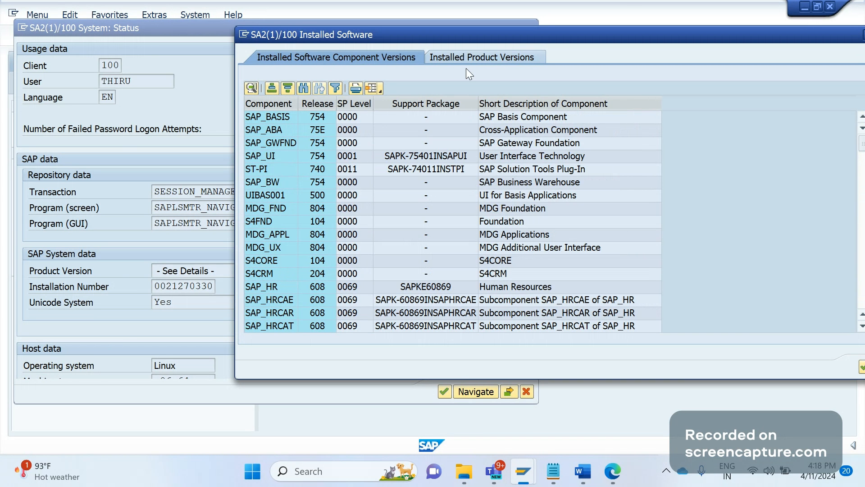
Step: List installed product versions, checking Fiori front-end, S/4HANA Foundation and S4HANA ON PREMISE 1909
click(482, 56)
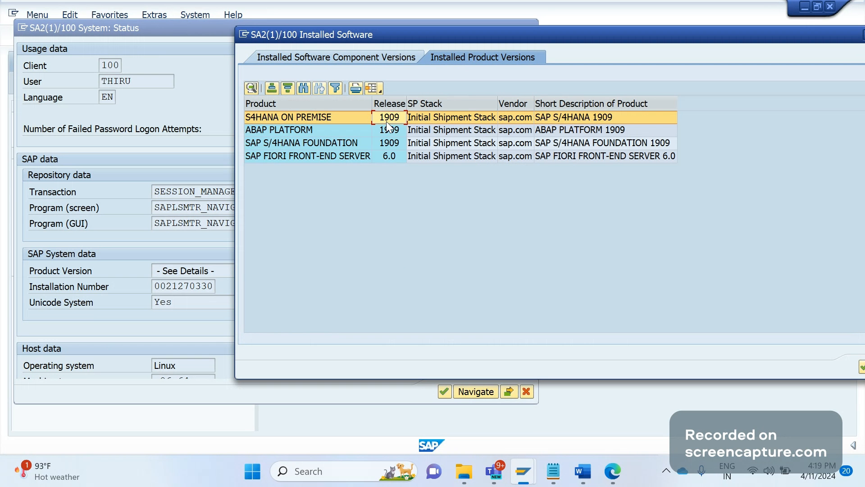
mouse_move(412, 251)
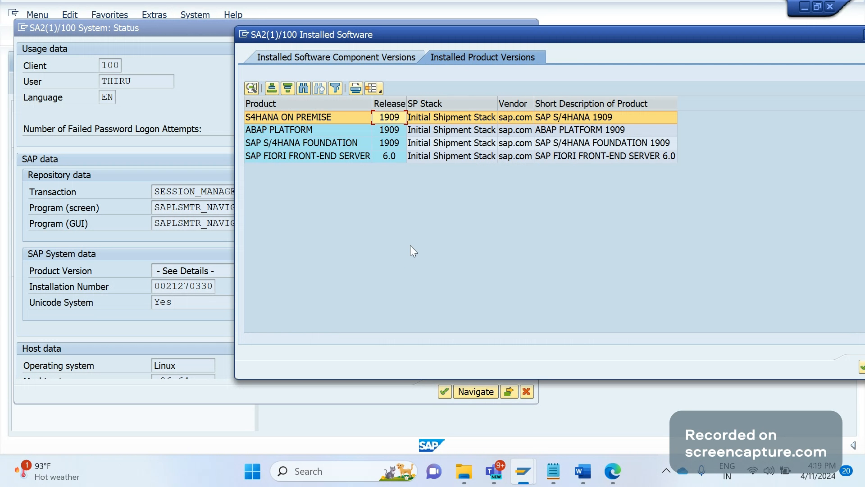
mouse_move(419, 199)
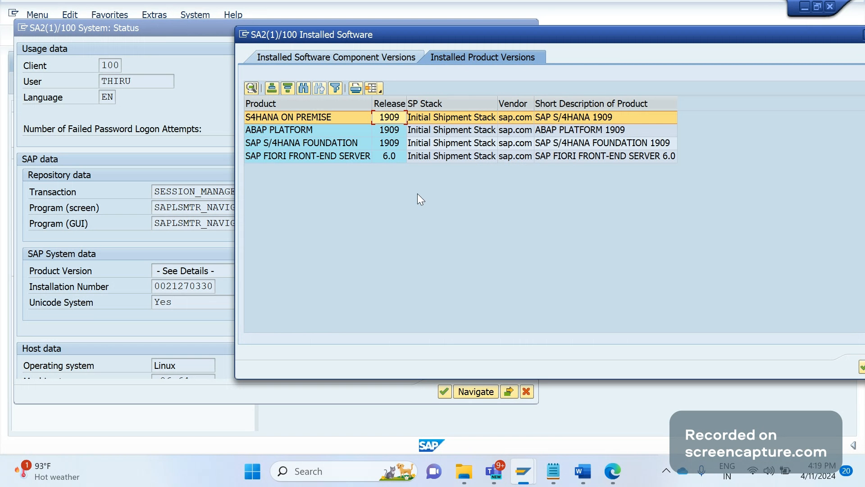
mouse_move(270, 169)
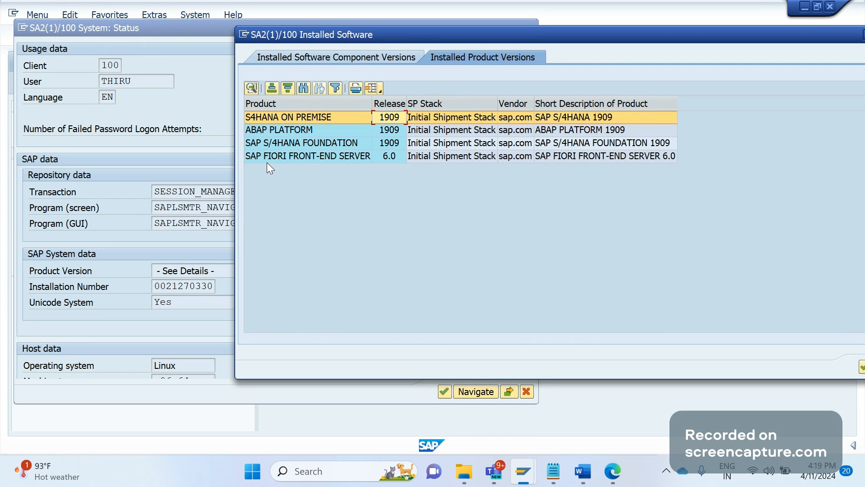
click(306, 156)
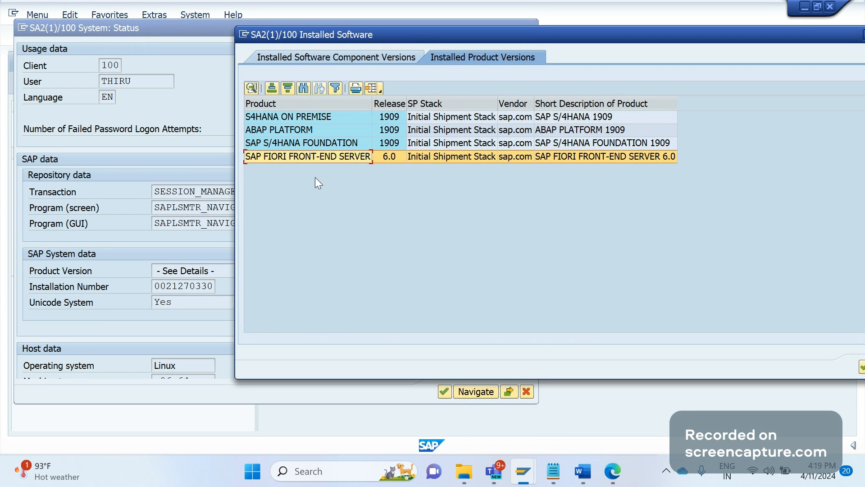
click(301, 143)
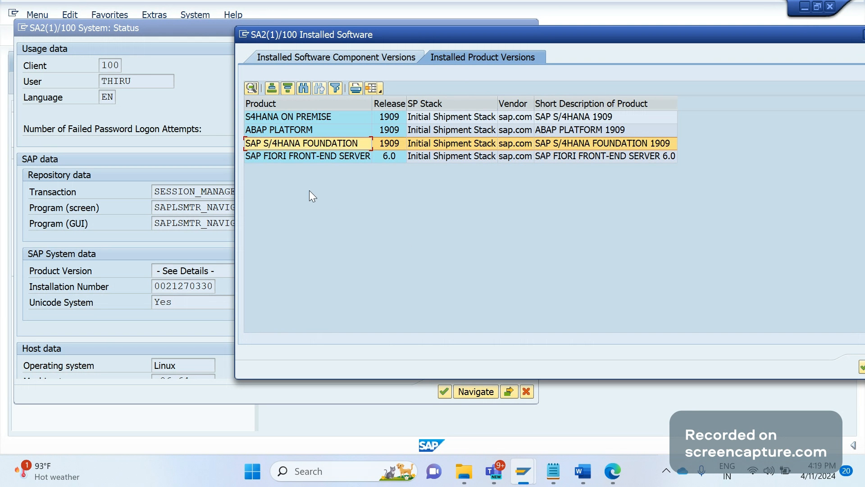
click(306, 116)
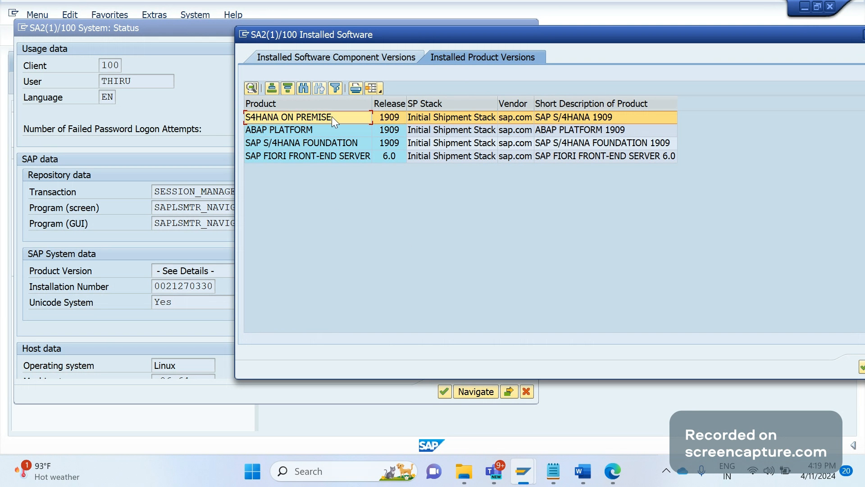
Step: Close the Installed Software list and scroll System Status down to the database data
click(308, 143)
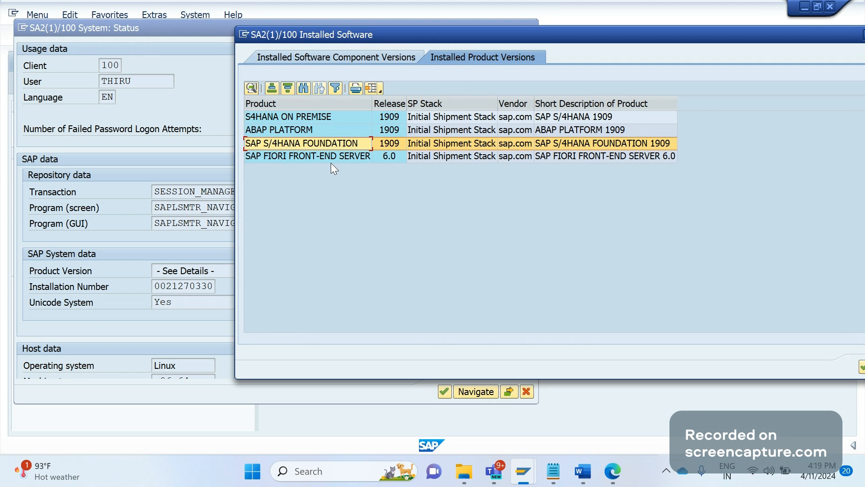
click(307, 156)
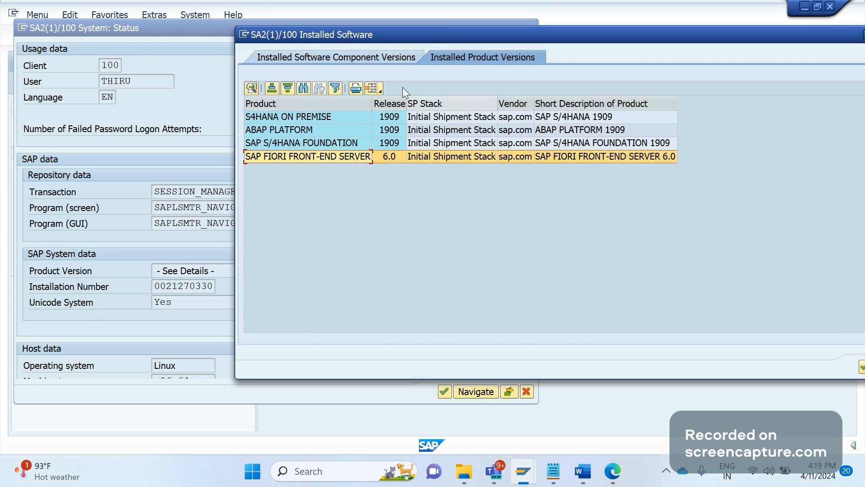
click(339, 58)
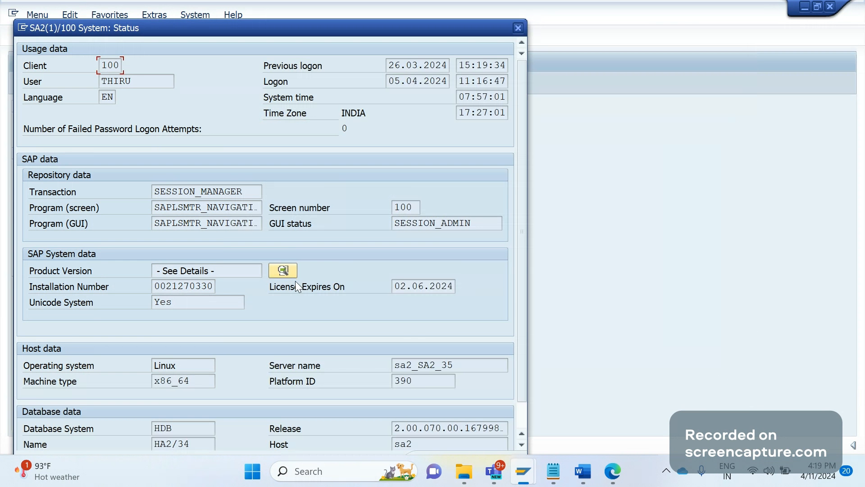
scroll(down, 3)
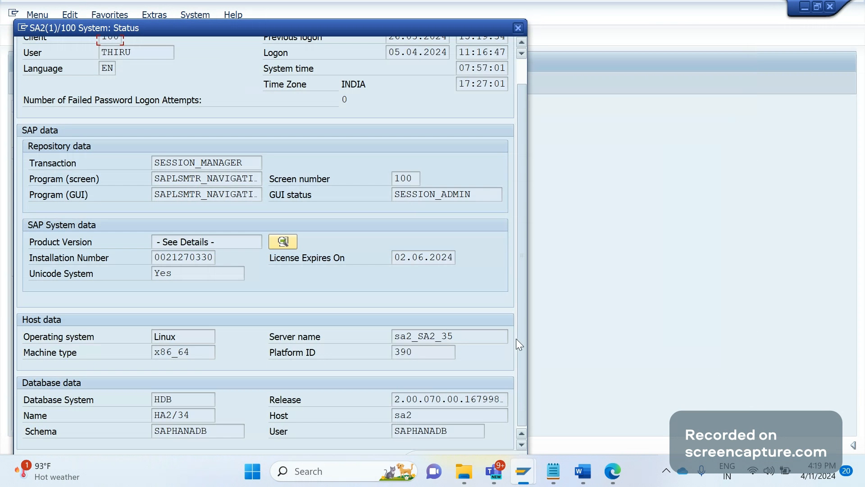
mouse_move(365, 372)
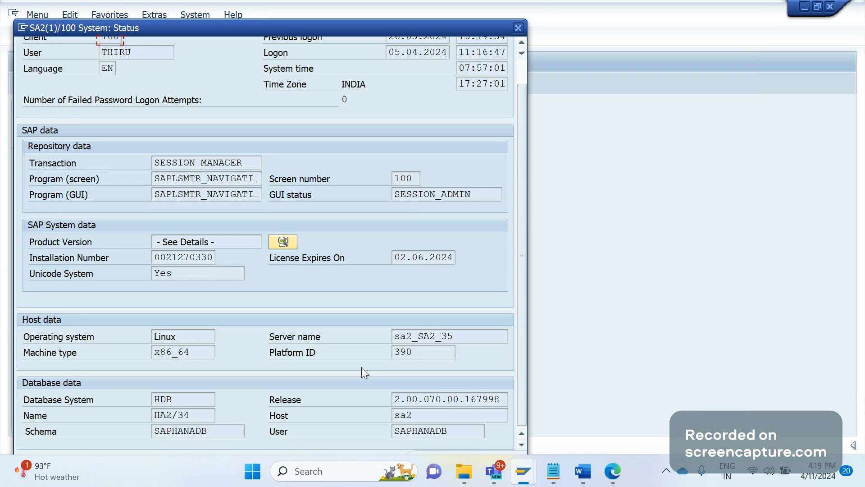
mouse_move(360, 375)
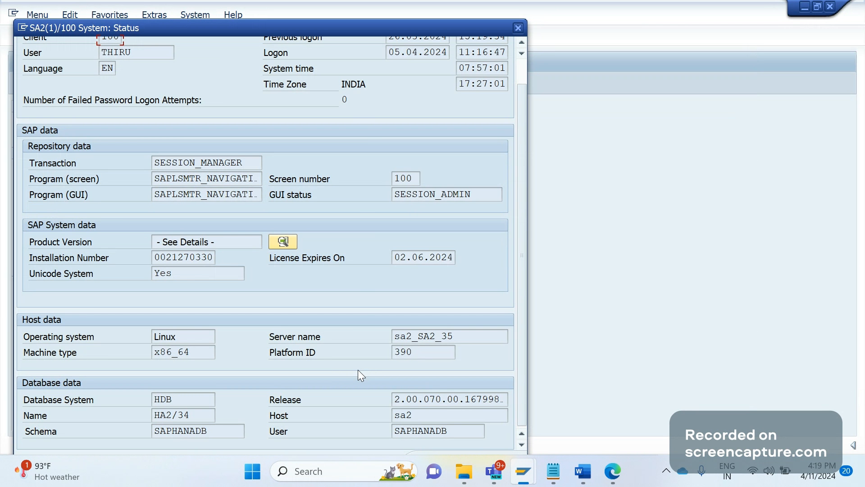
mouse_move(346, 379)
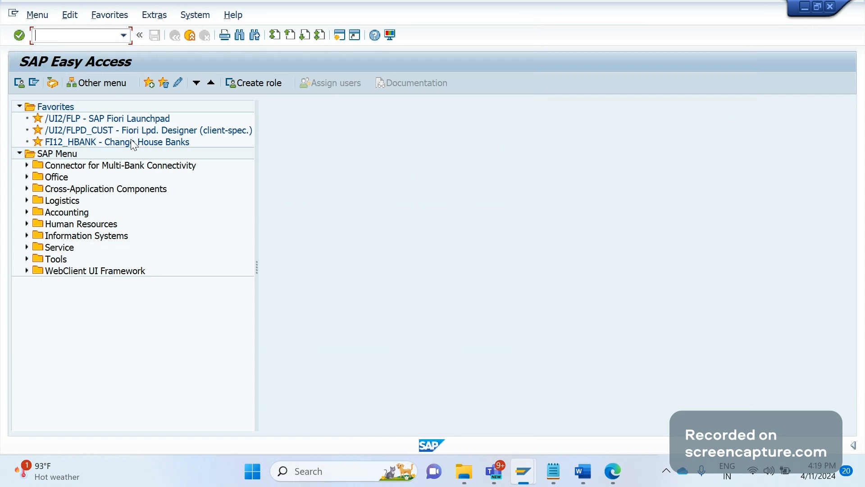
Step: Start the General Table Display (/NSE16N) to view the obsolete table KONV
click(63, 37)
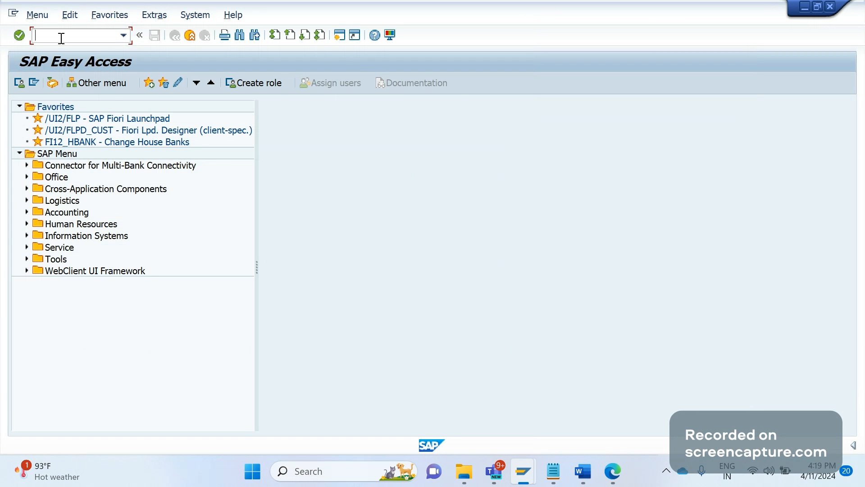
text(/NSE16N)
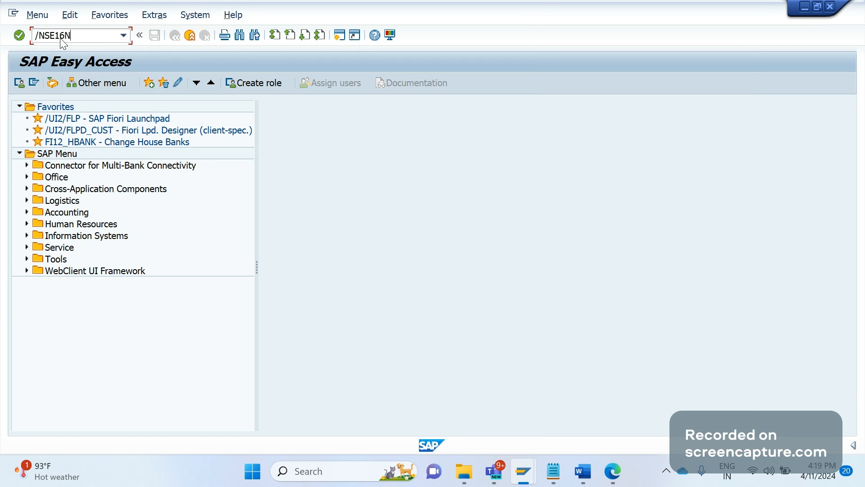
key(Enter)
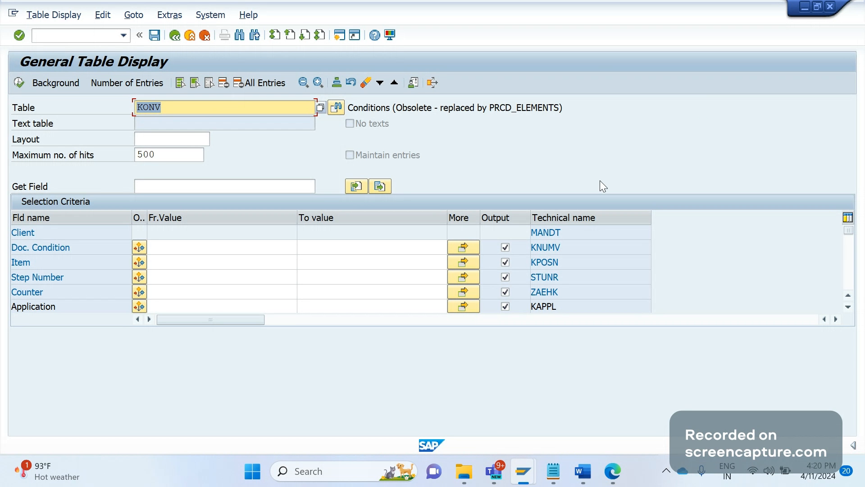
mouse_move(482, 162)
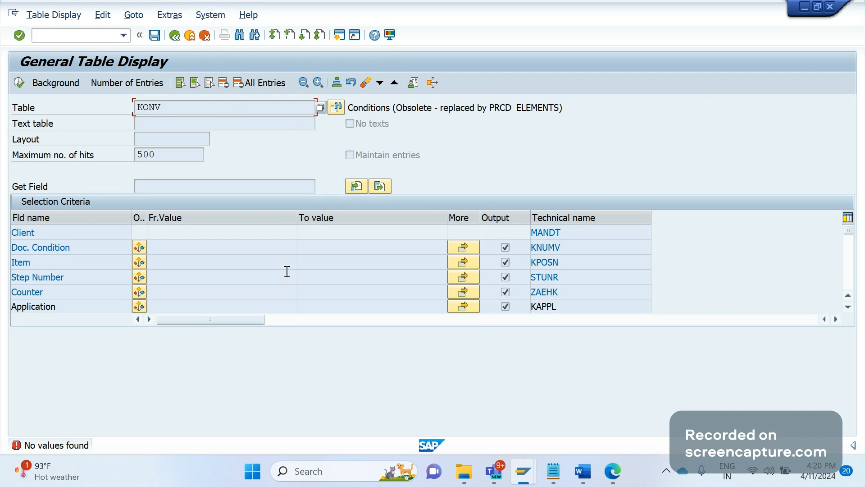
mouse_move(289, 274)
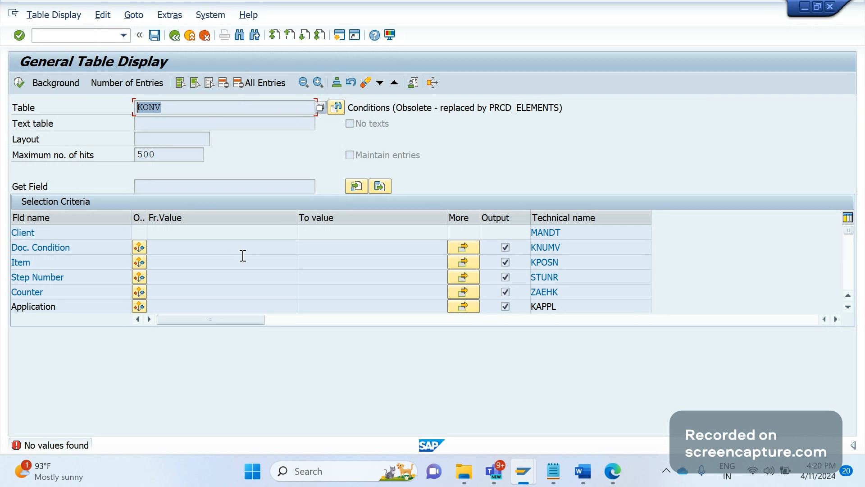
mouse_move(247, 262)
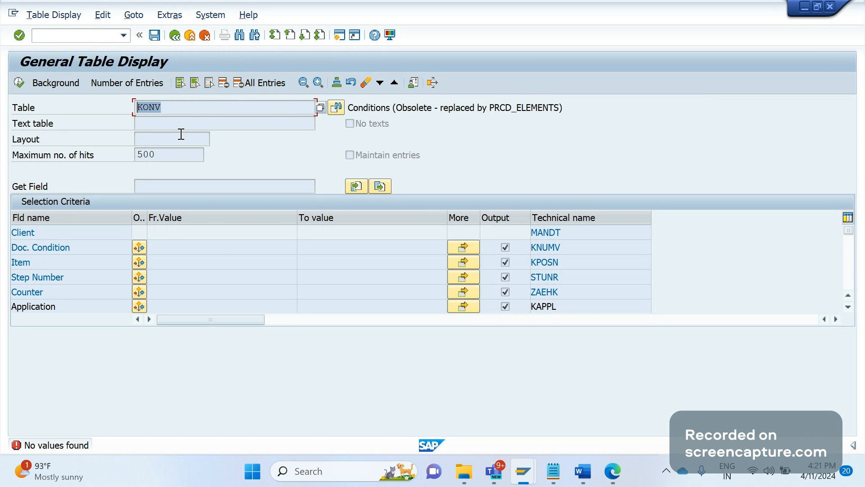
mouse_move(182, 130)
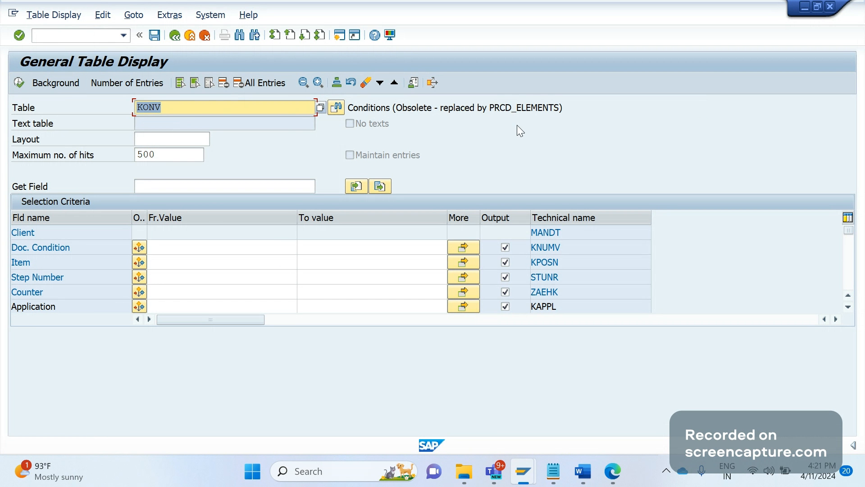
Step: Switch the table to PRCD_ELEMENTS and dismiss its 2,915-entry count
double_click(525, 108)
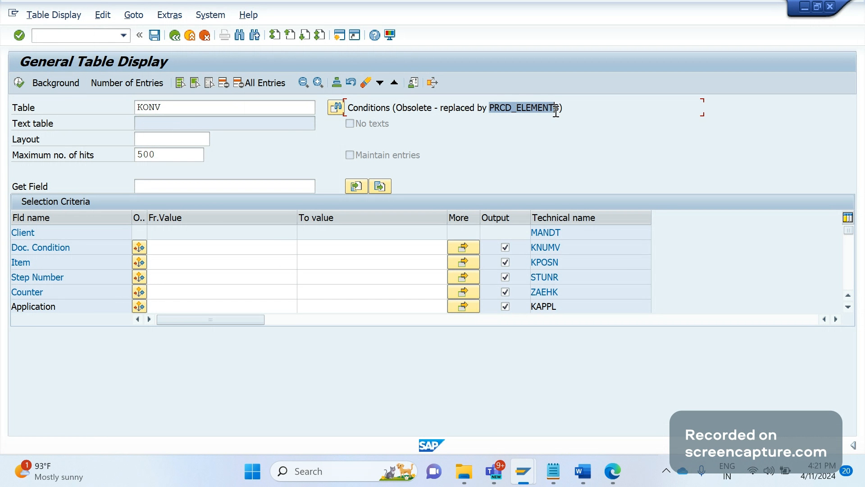
click(225, 107)
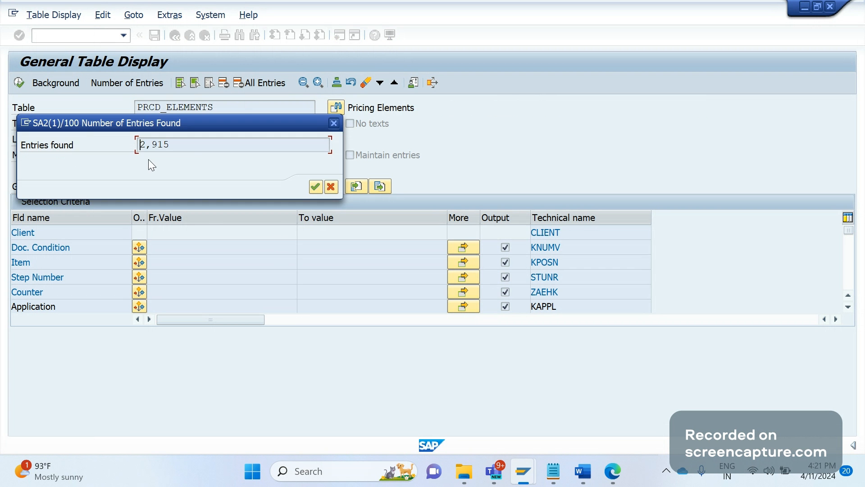
click(315, 186)
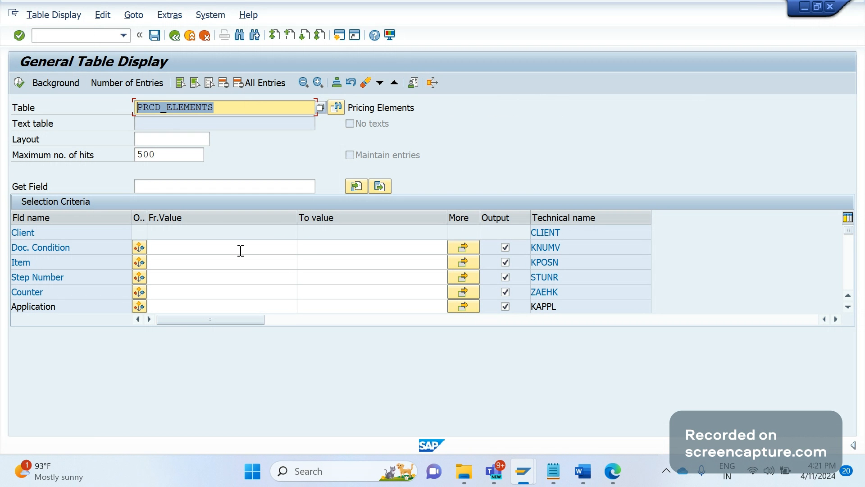
Step: Display MATDOC, then ACDOCA, and begin entering the Accounting Document Header table
text(MATDOC)
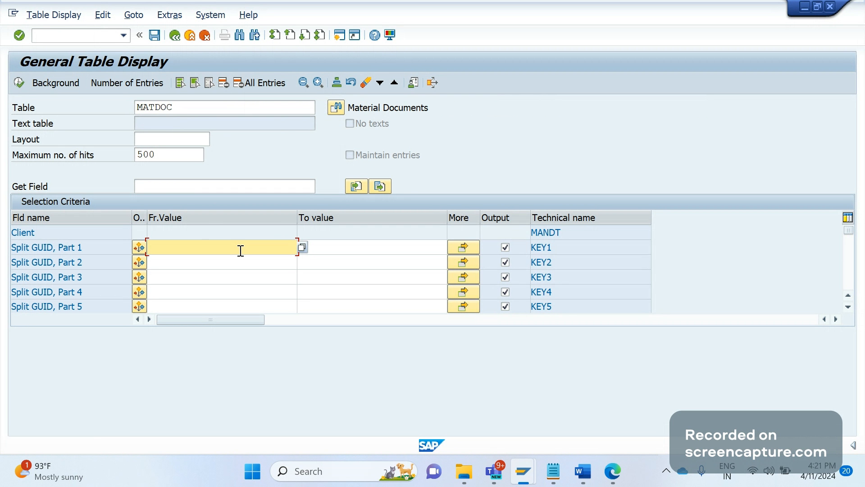
mouse_move(178, 108)
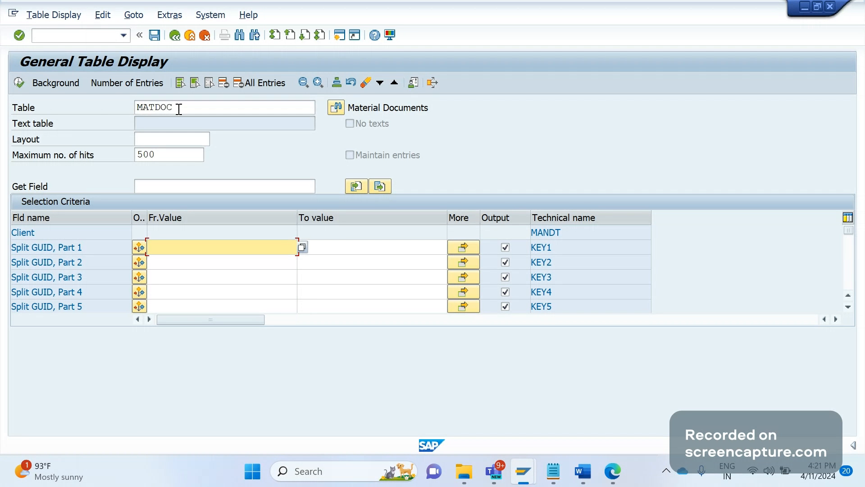
text(A)
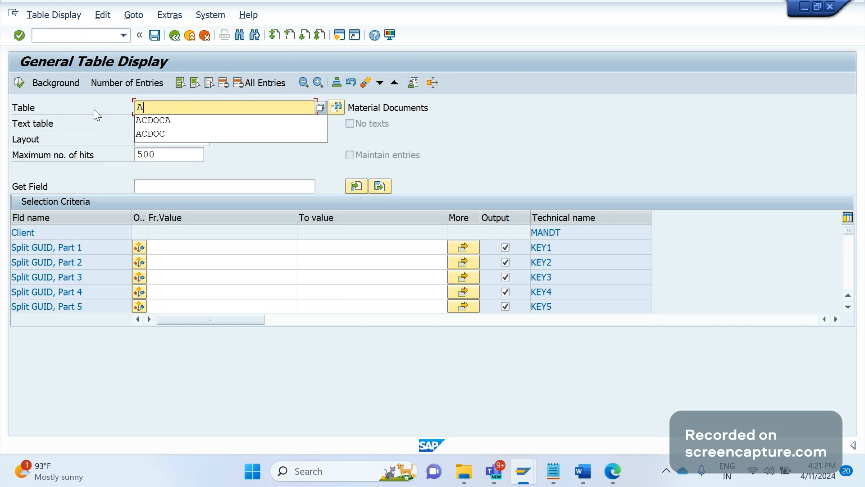
click(153, 120)
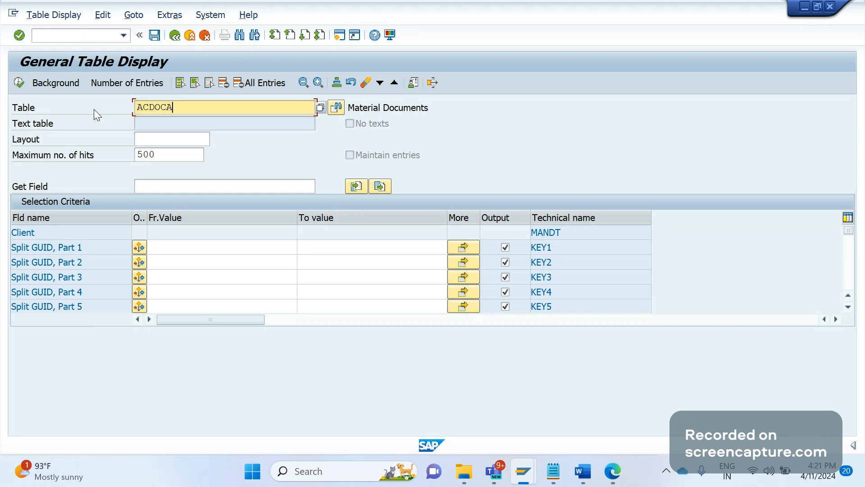
key(Enter)
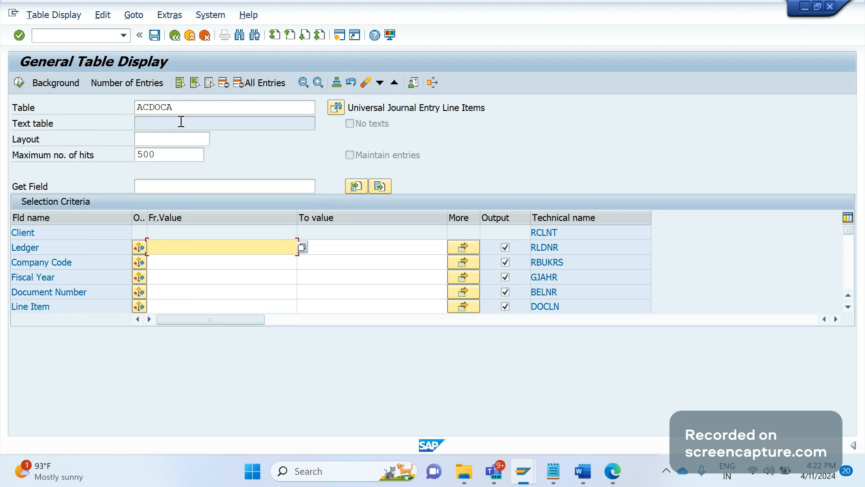
click(223, 107)
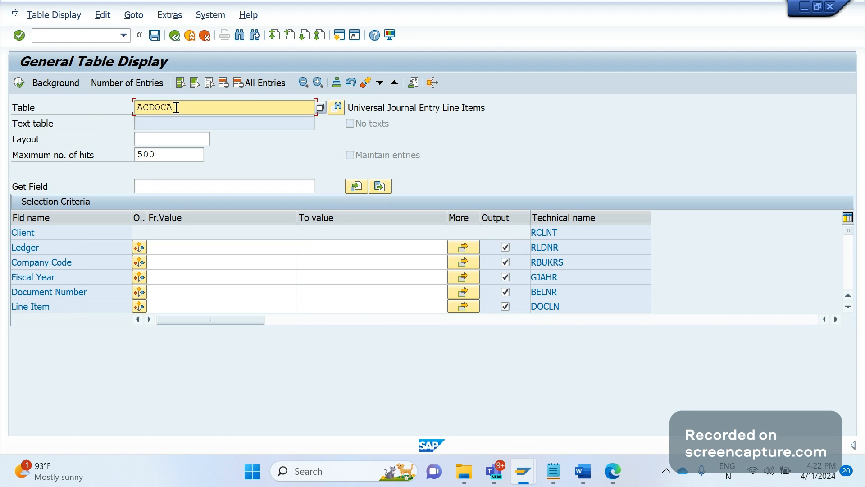
text(B)
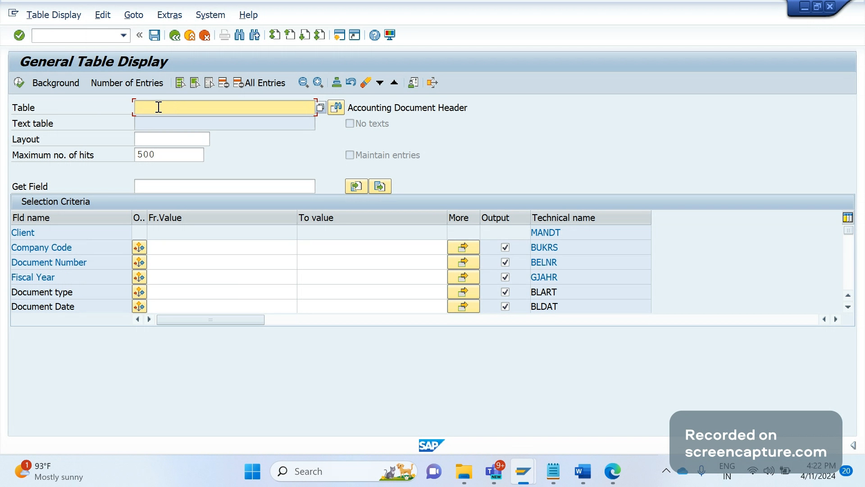
Step: Load VBAK's selection fields, then enter VBAP as the table
text(VBAK)
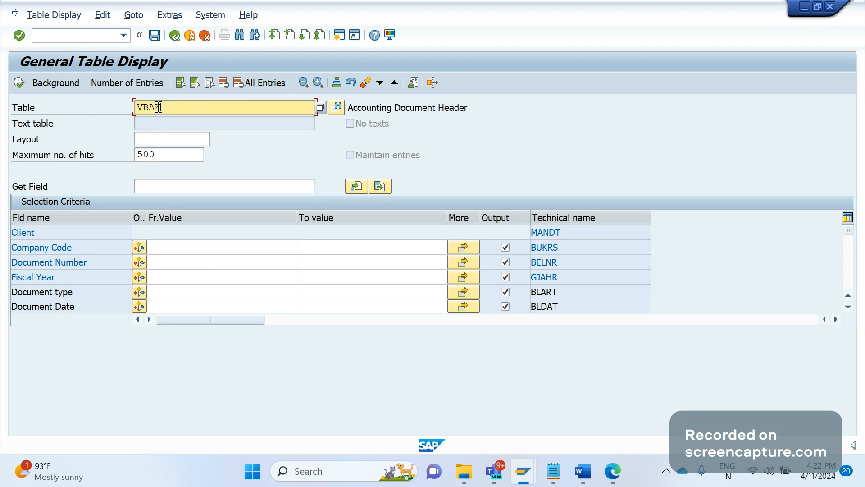
key(Enter)
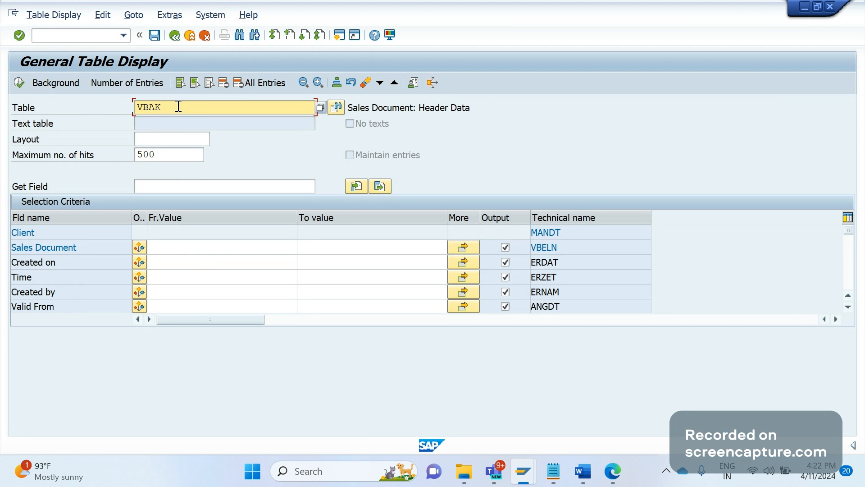
text(VBAP)
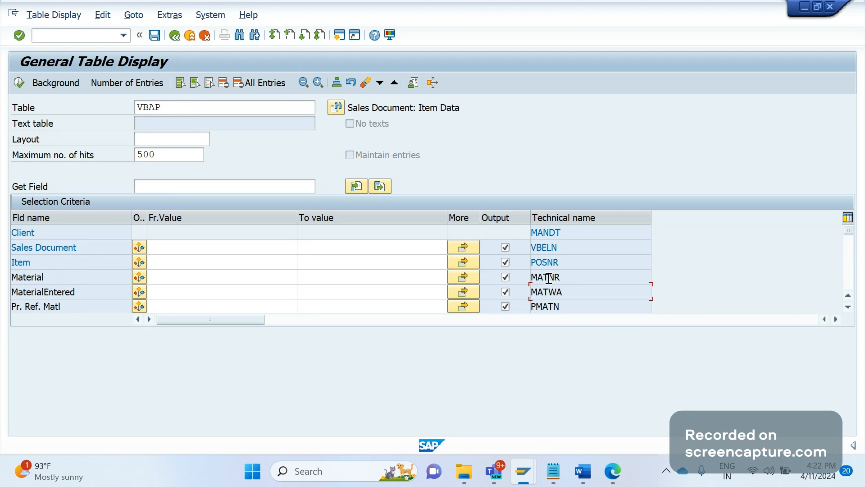
double_click(544, 276)
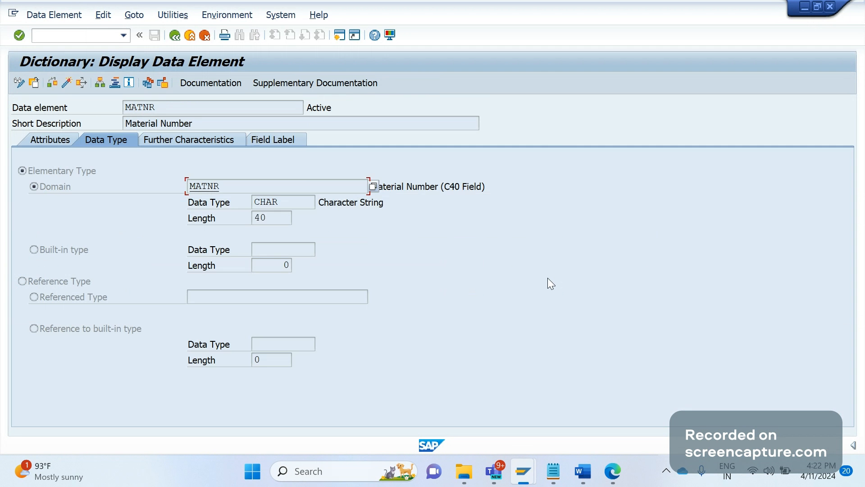
click(270, 217)
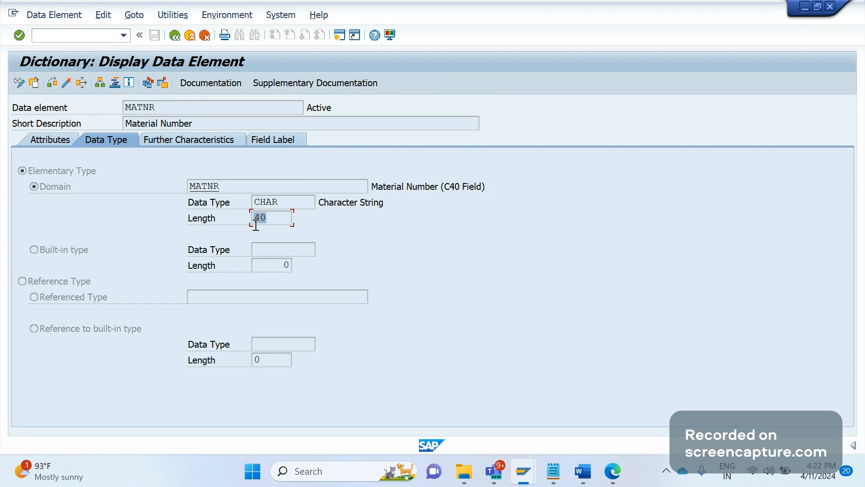
mouse_move(172, 235)
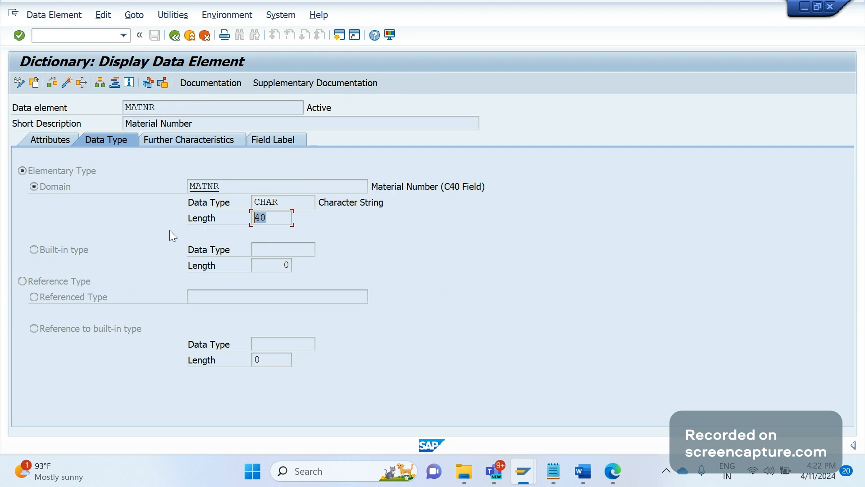
mouse_move(155, 225)
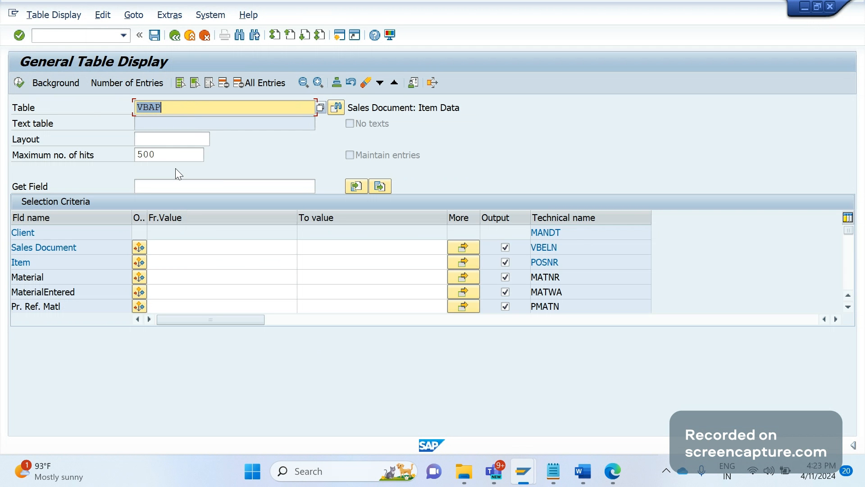
Step: Display table VBUK, chosen from the VB suggestions, which returns no values
text(VB)
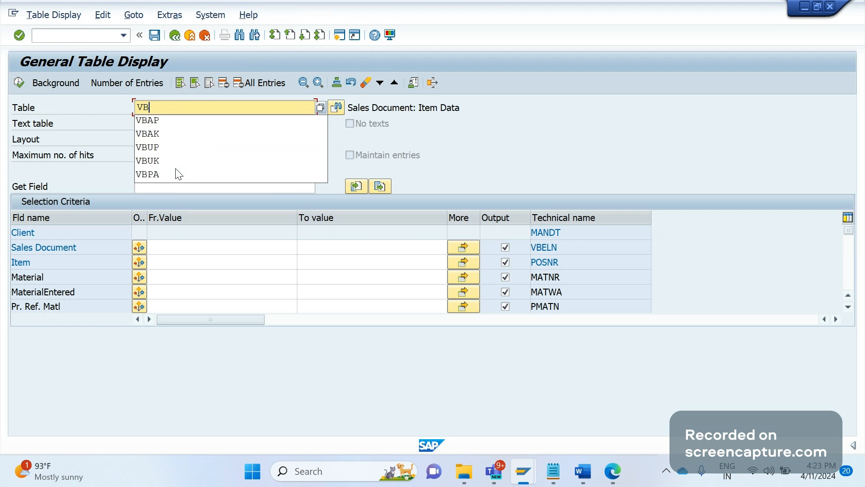
click(147, 160)
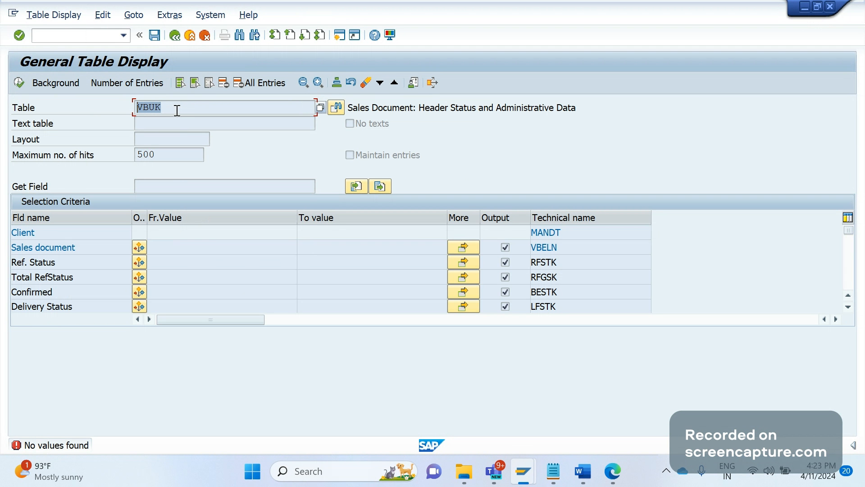
mouse_move(266, 290)
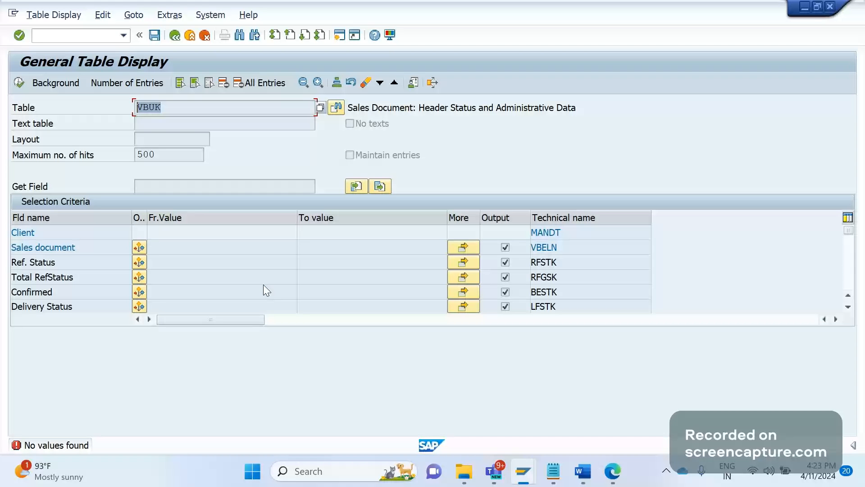
mouse_move(229, 254)
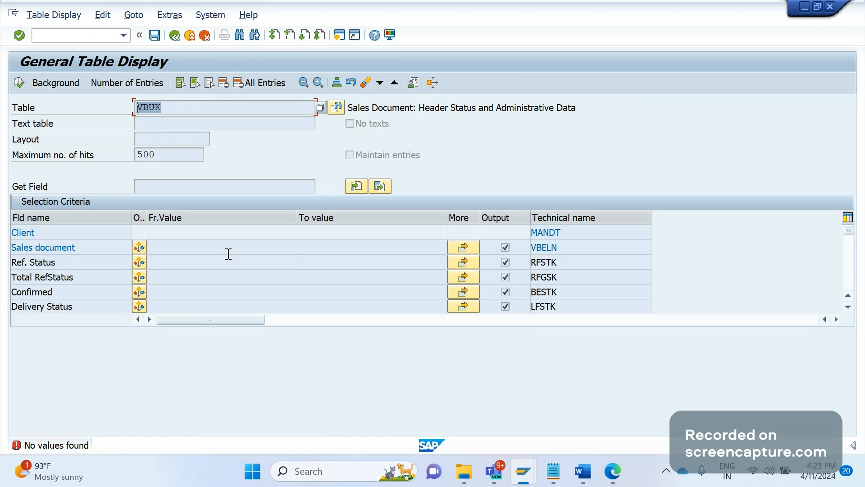
click(72, 36)
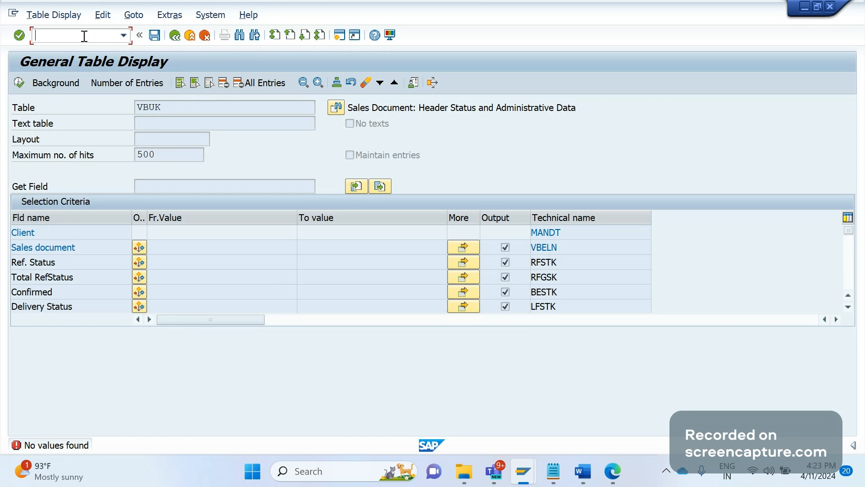
Step: Find field RFSTK in VBAK in a new session, then show VBUP in the original session
text(/OSE1)
text(RFSTK)
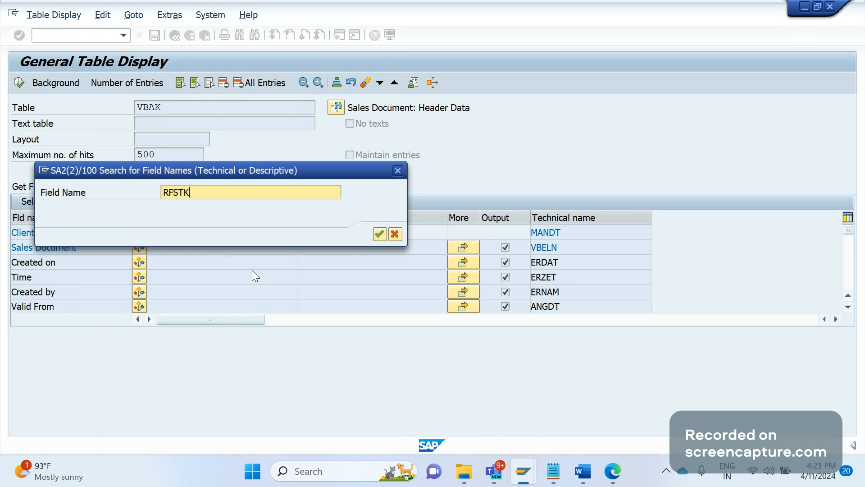
click(380, 233)
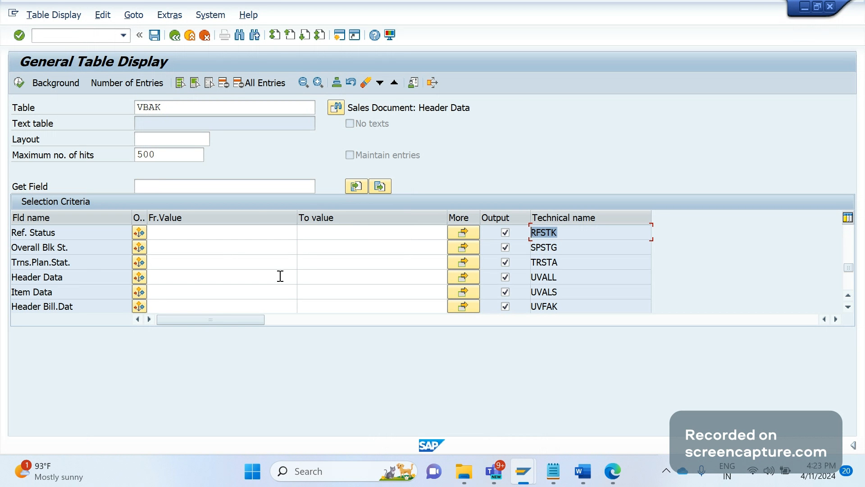
mouse_move(256, 221)
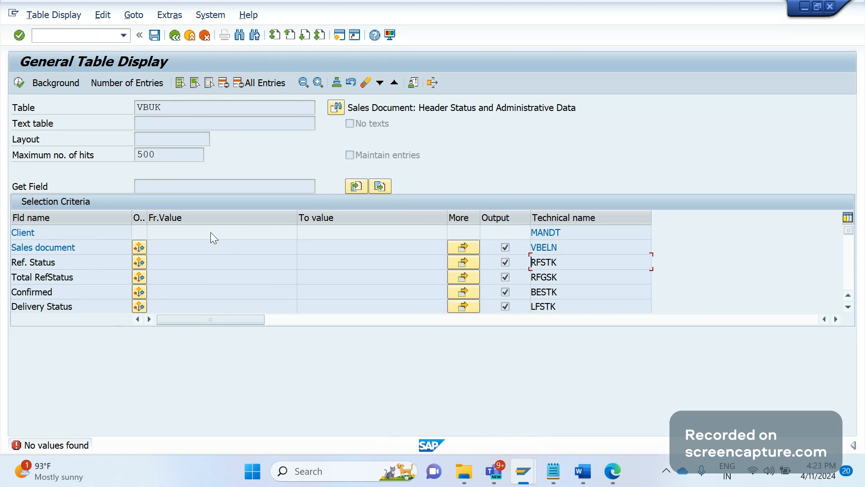
click(53, 15)
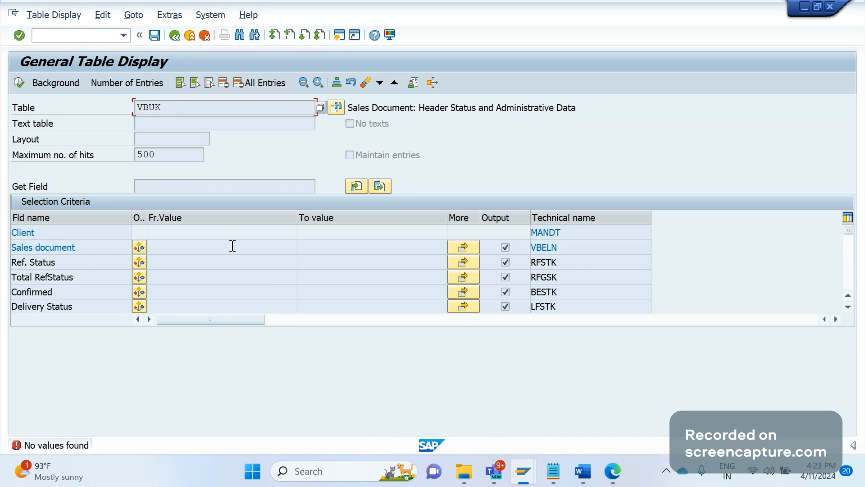
mouse_move(175, 125)
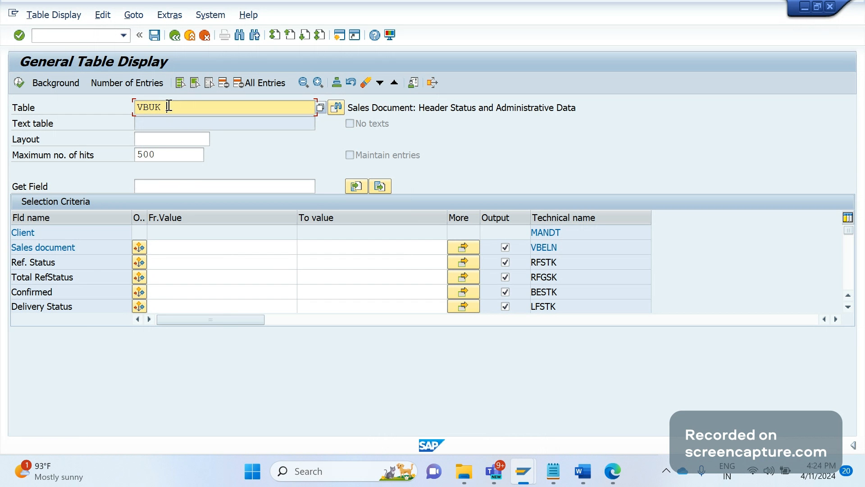
text(VBUP)
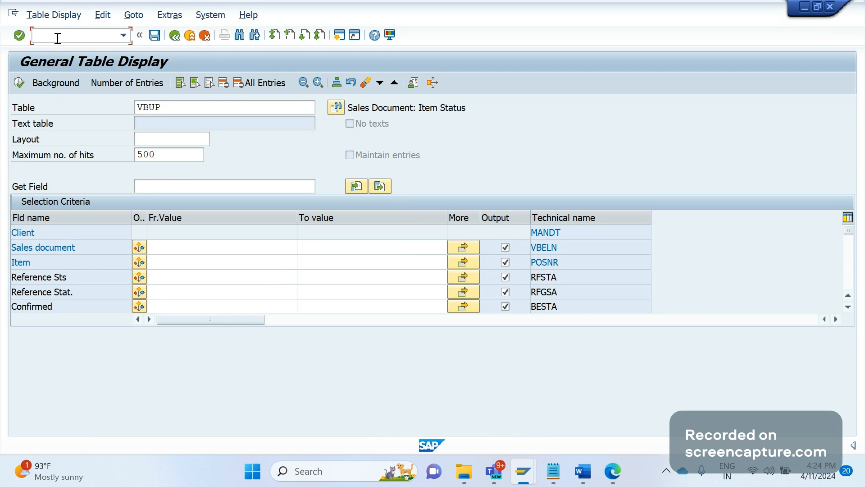
Step: Display table VBAK in SE11, showing its 228 fields such as MANDT and VBELN
text(/NSE)
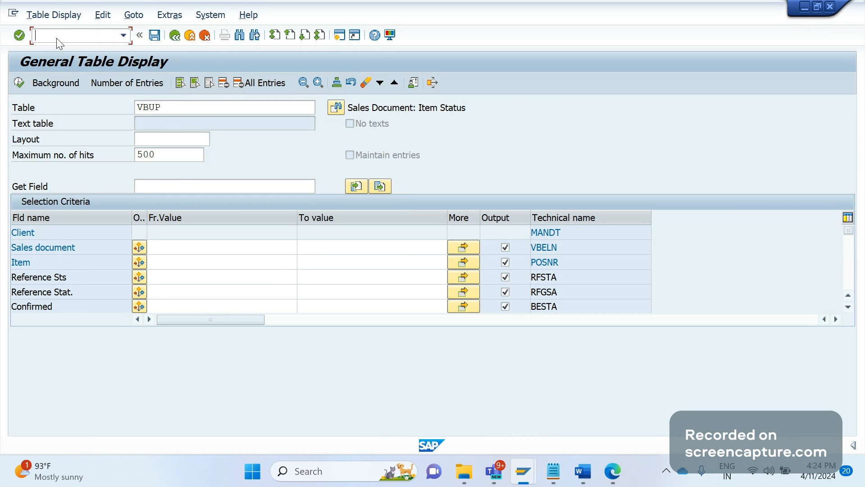
text(V)
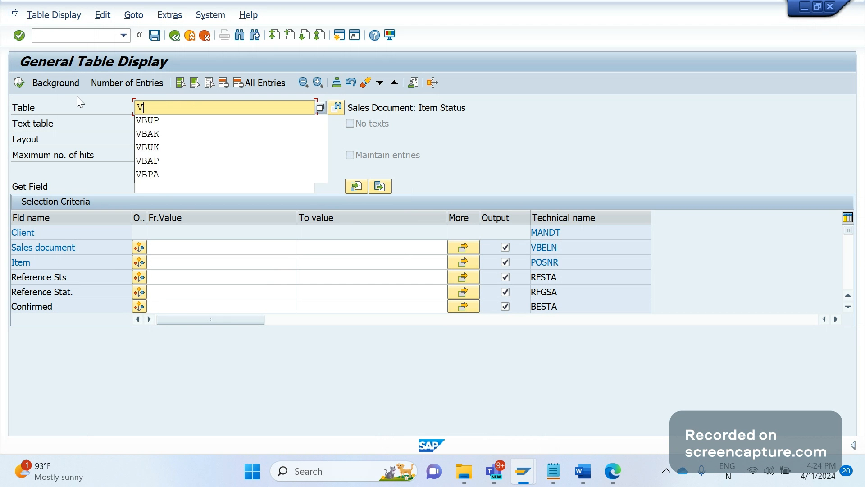
click(147, 133)
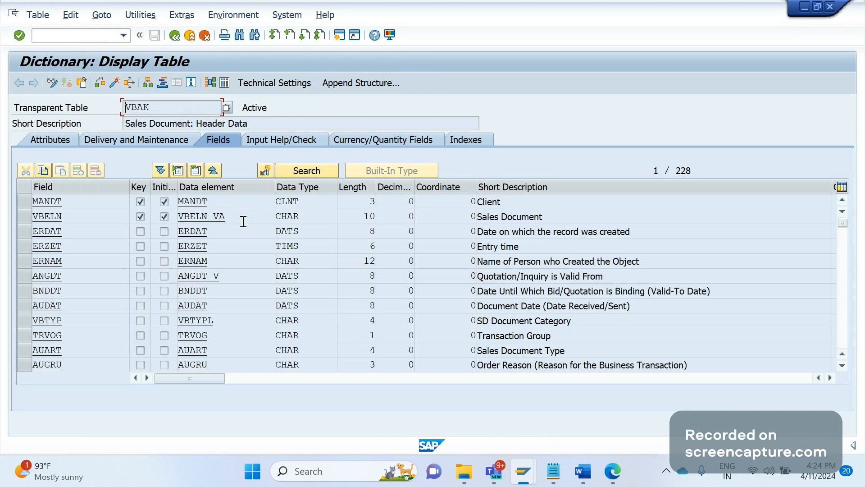
mouse_move(267, 88)
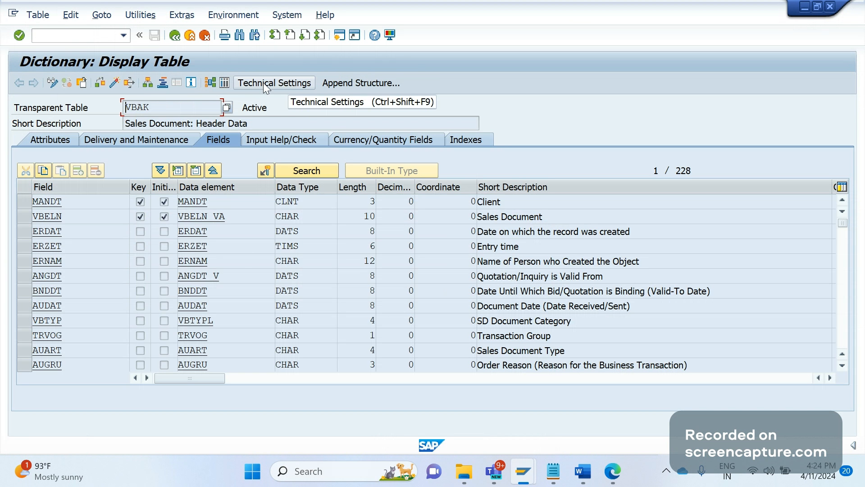
Step: Show VBAK's technical settings: data class APPL1, size category 2, buffering not allowed
click(274, 83)
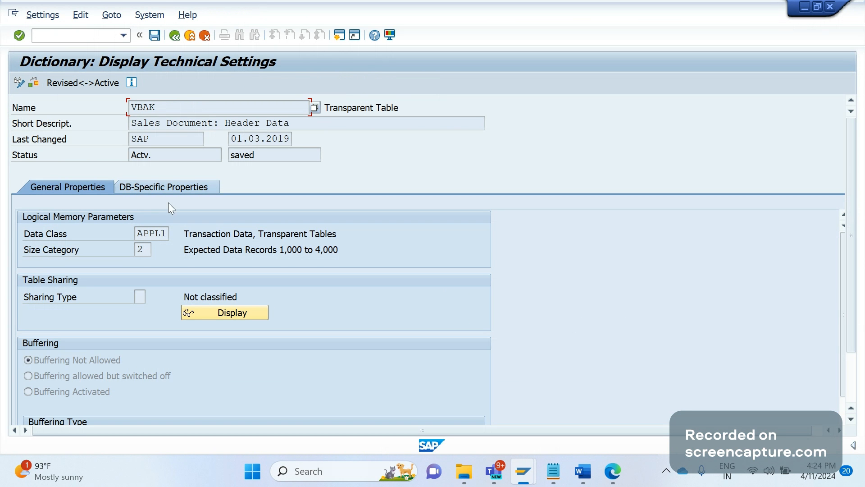
mouse_move(150, 196)
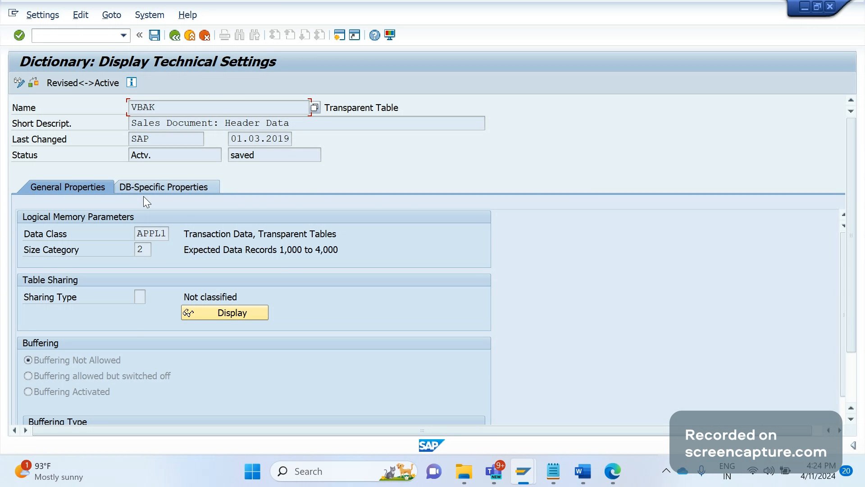
mouse_move(185, 71)
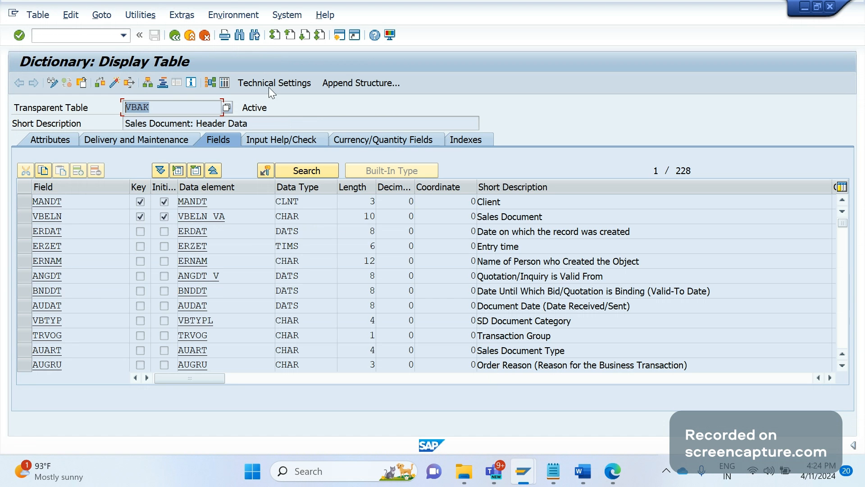
click(274, 83)
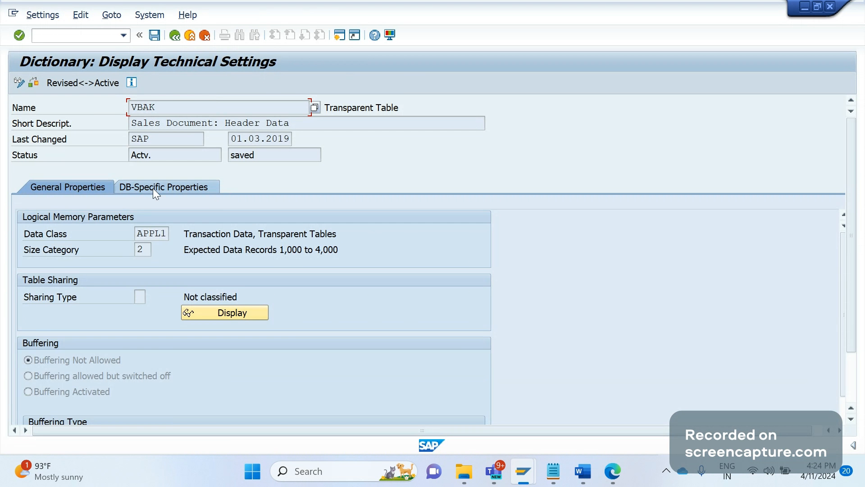
click(167, 187)
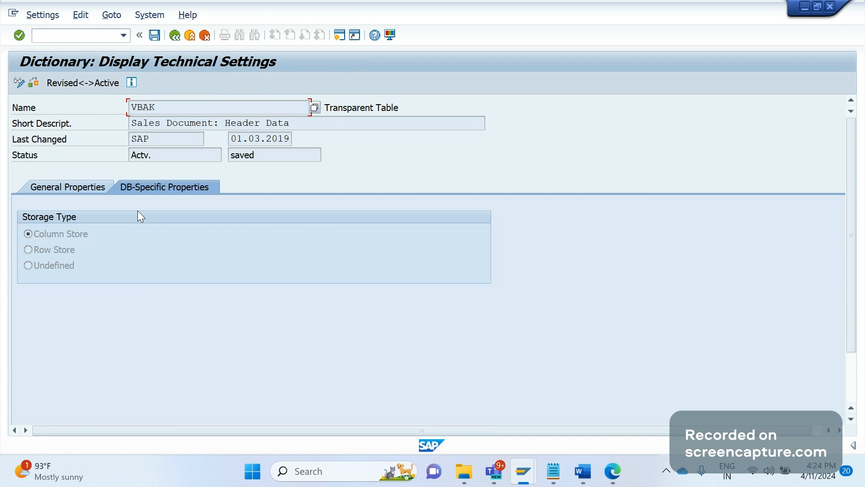
mouse_move(148, 204)
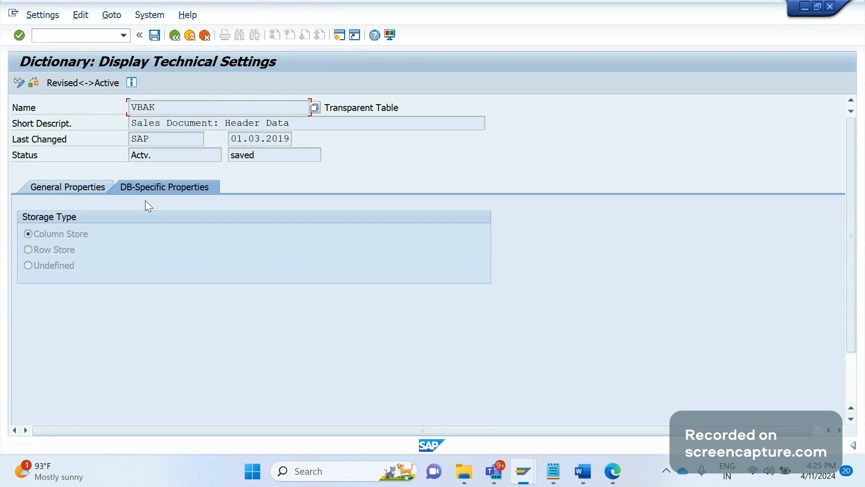
mouse_move(113, 241)
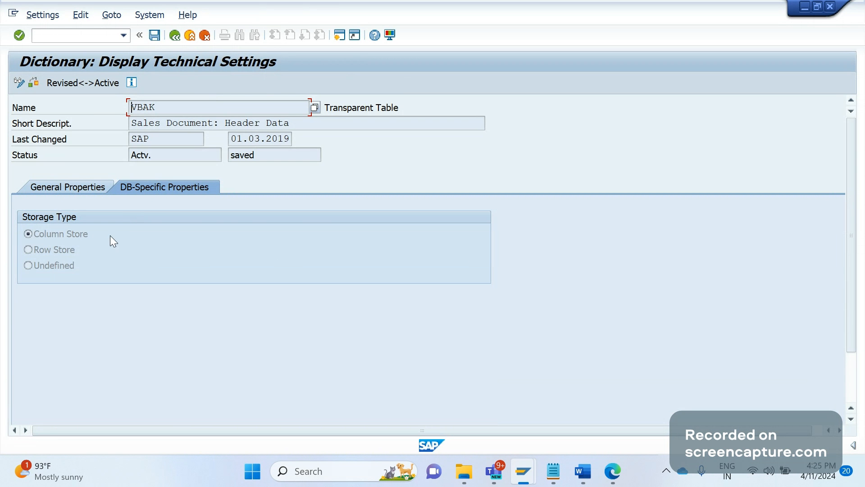
mouse_move(38, 275)
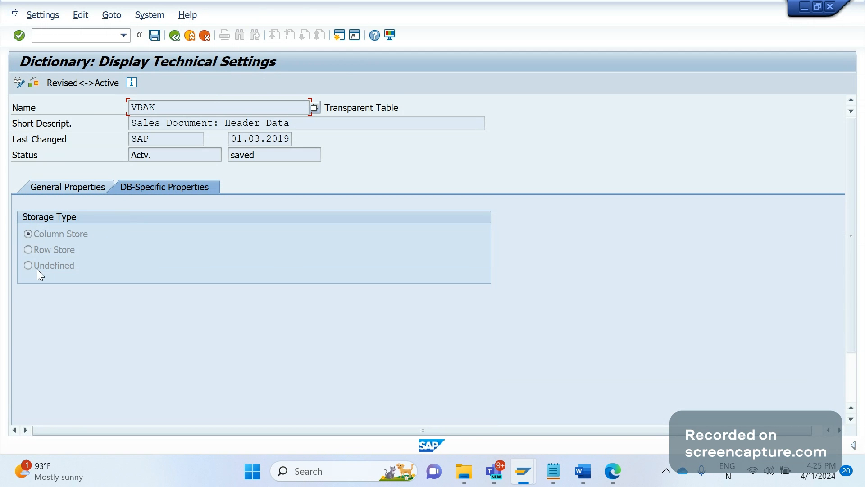
mouse_move(58, 294)
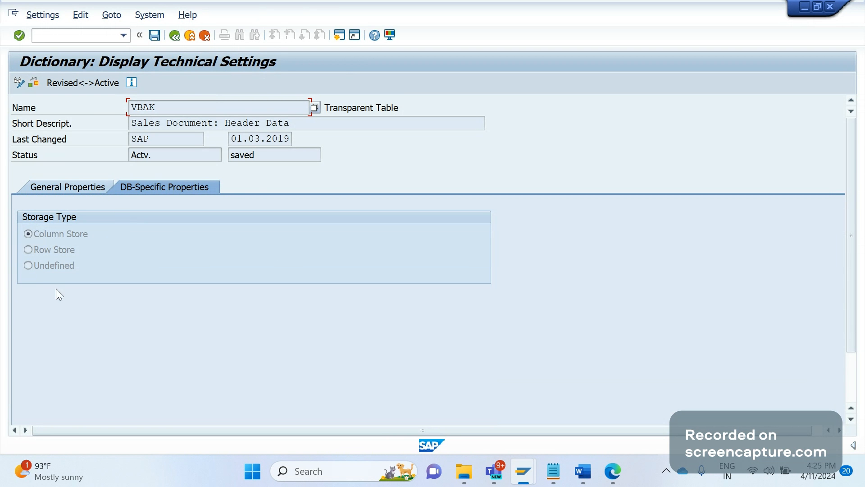
mouse_move(111, 255)
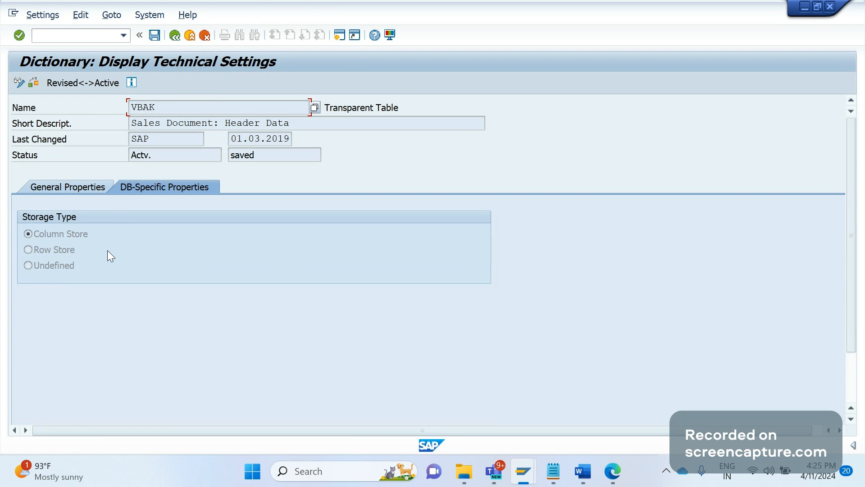
mouse_move(132, 270)
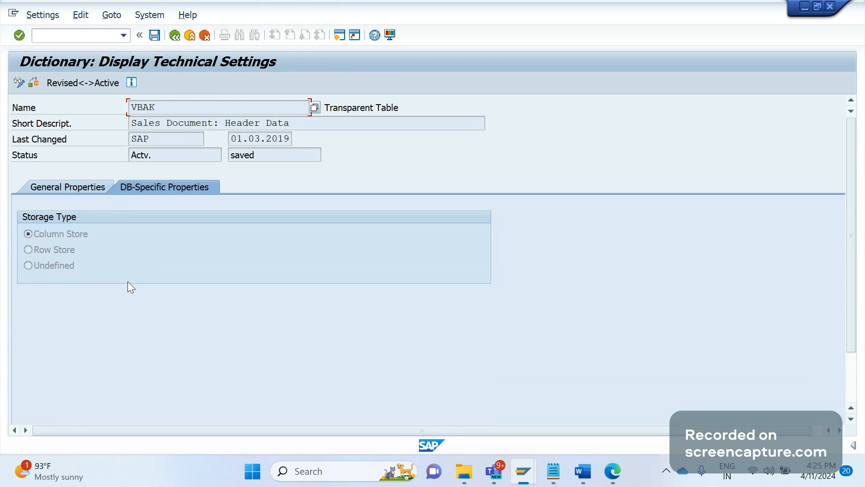
mouse_move(81, 284)
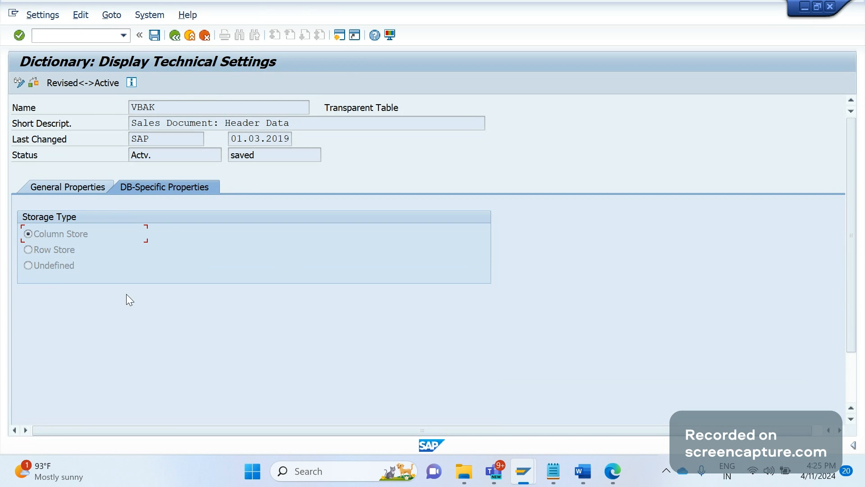
mouse_move(153, 315)
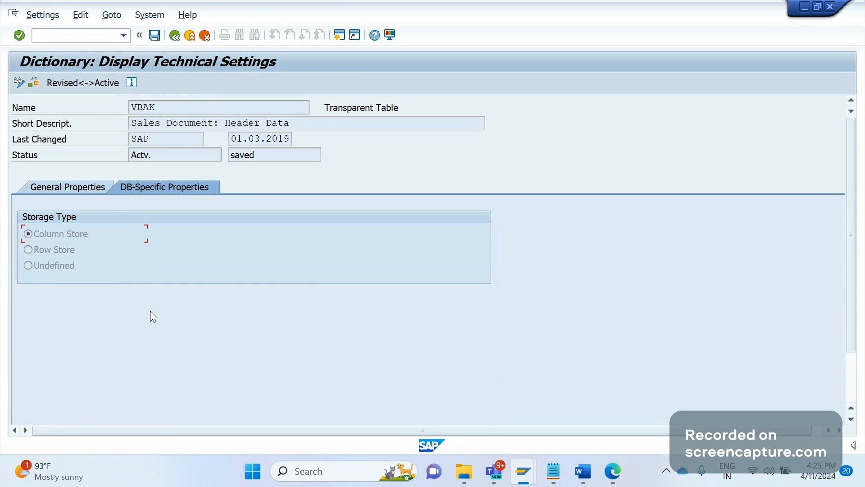
mouse_move(72, 187)
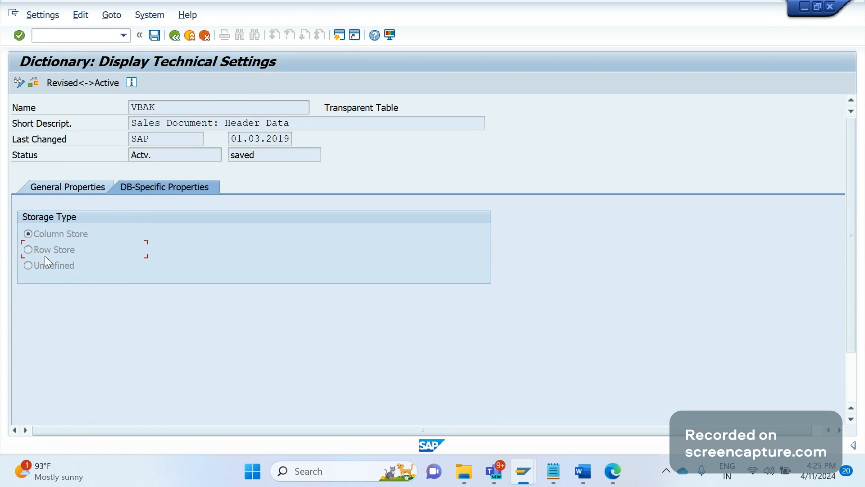
mouse_move(199, 177)
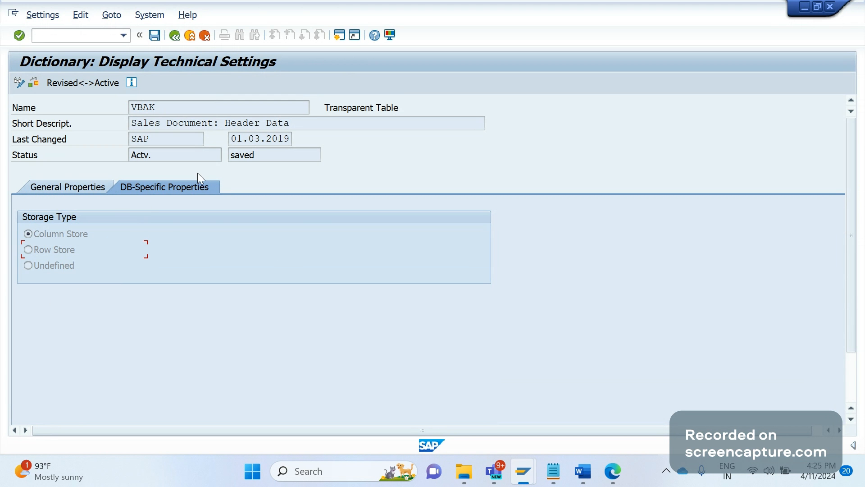
mouse_move(201, 271)
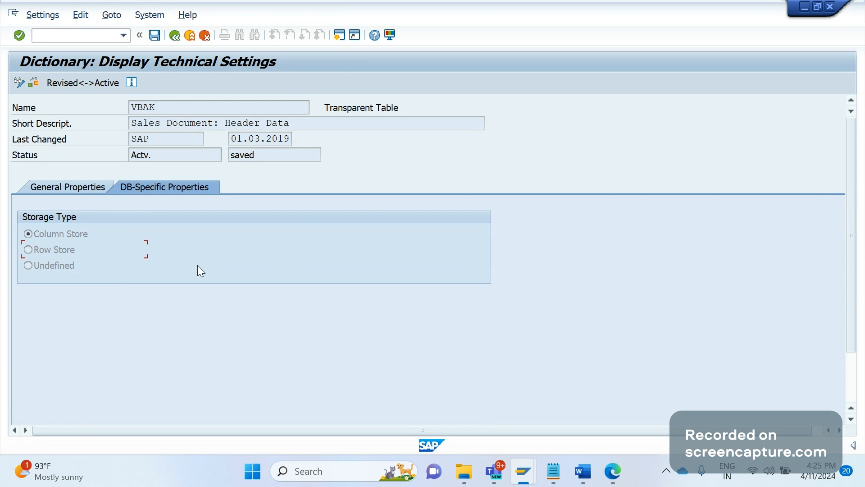
mouse_move(73, 269)
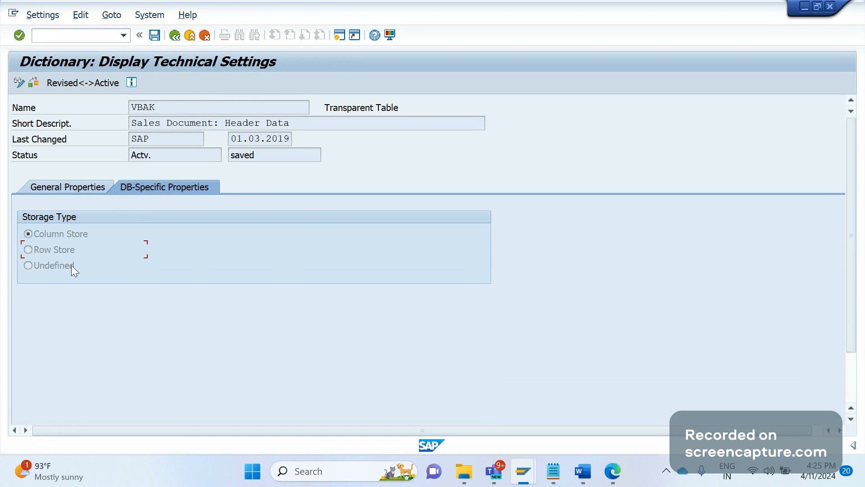
mouse_move(149, 97)
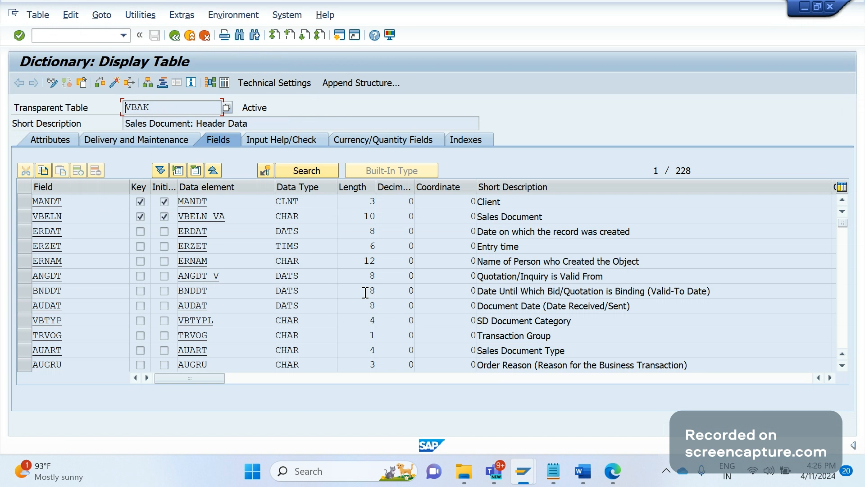
mouse_move(472, 155)
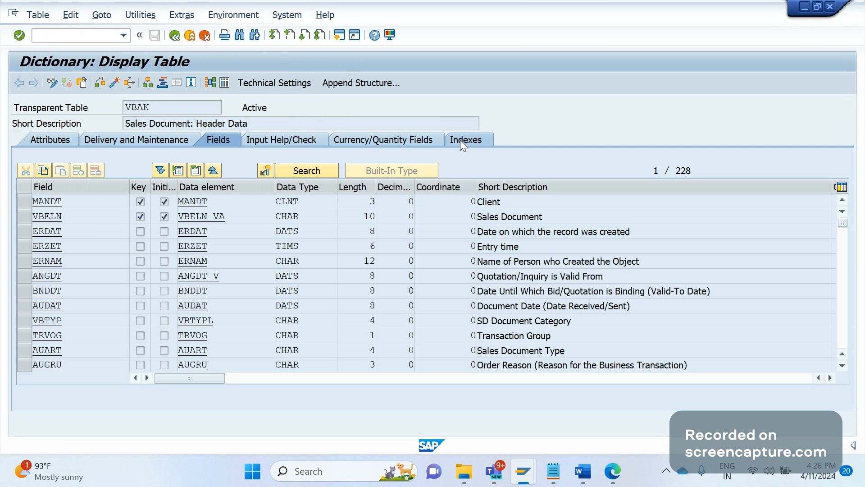
Step: Review VBAK's indexes F15, HSE and OI0, then return to its field list
click(466, 139)
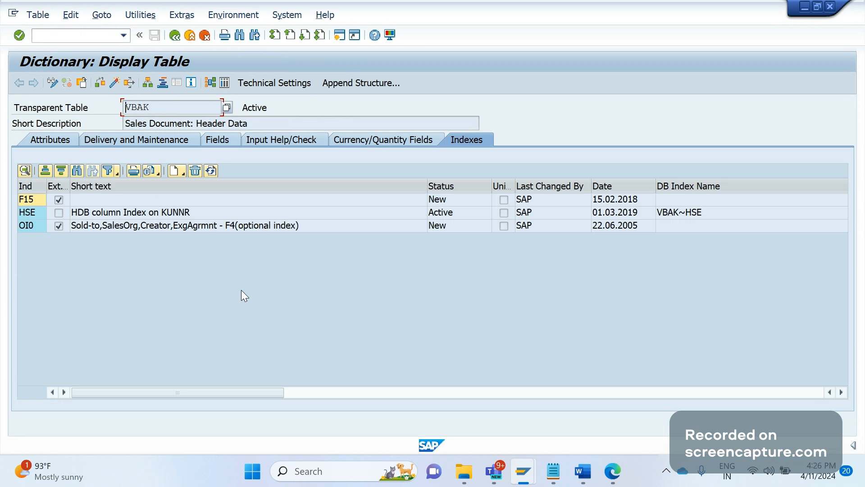
mouse_move(256, 309)
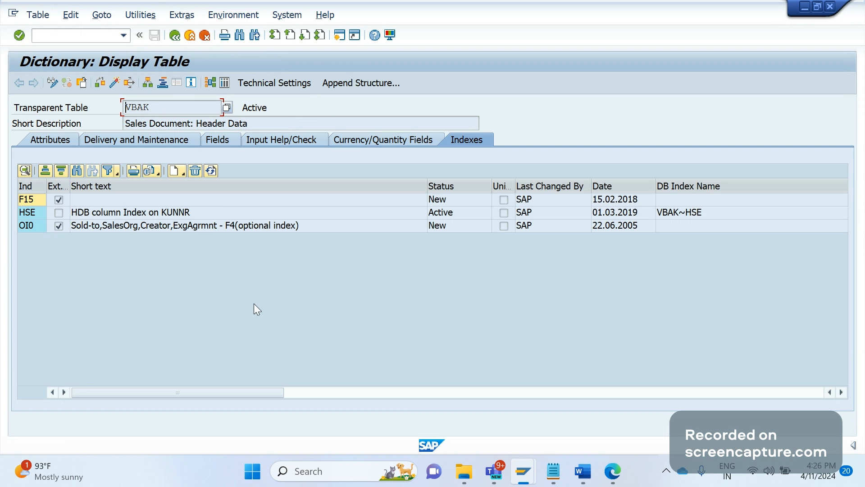
mouse_move(227, 147)
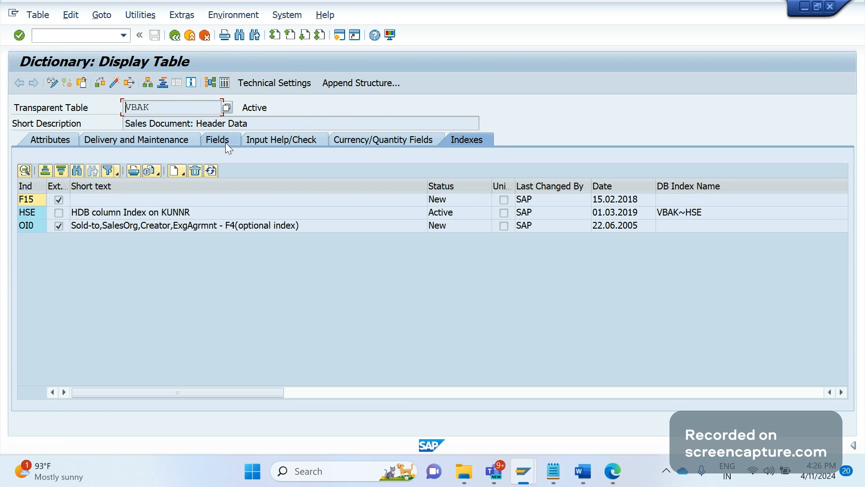
click(221, 139)
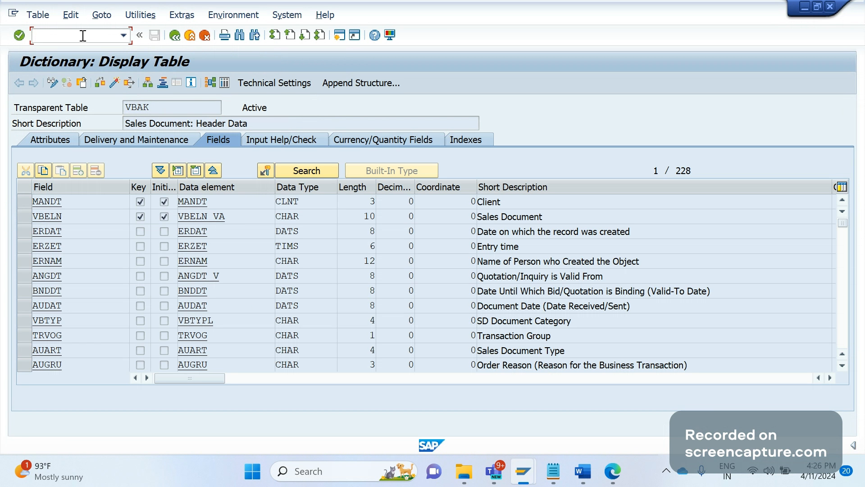
Step: Run XD01 to reach Create Person via BP, then VD01 for the same redirect
text(/N)
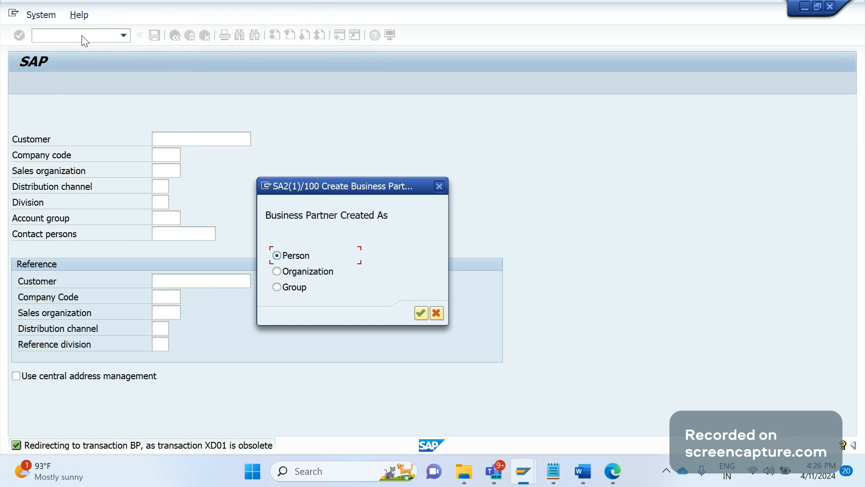
mouse_move(417, 264)
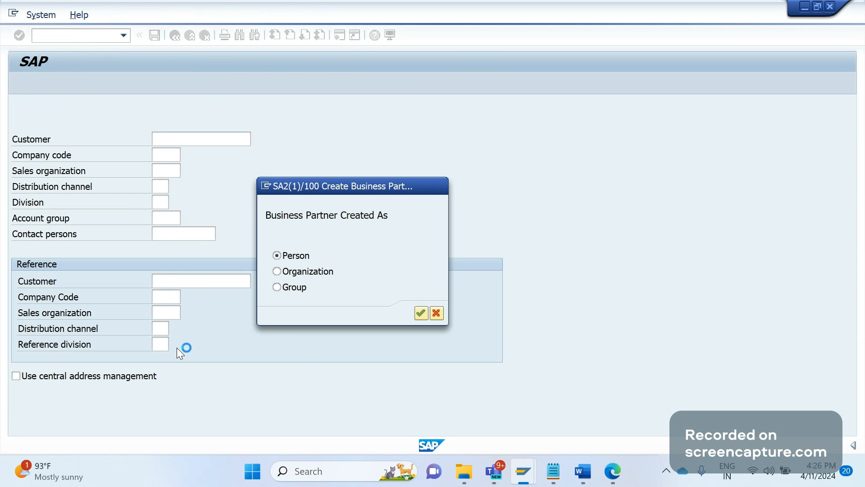
click(421, 312)
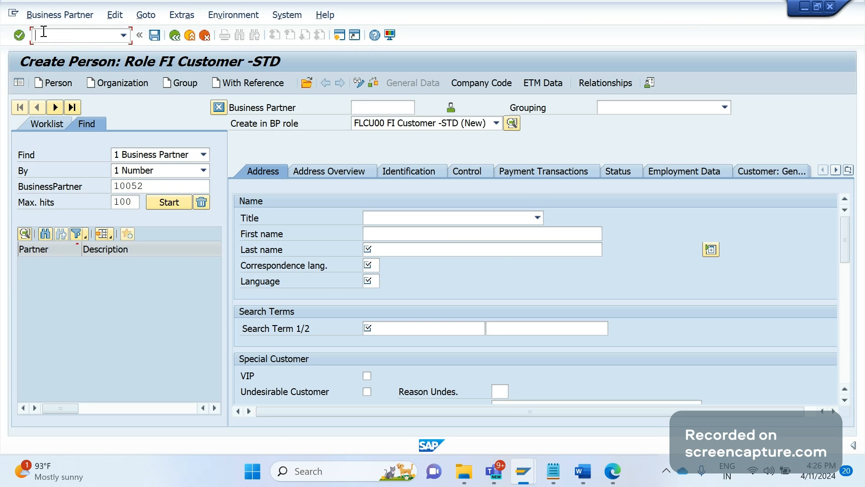
text(VD)
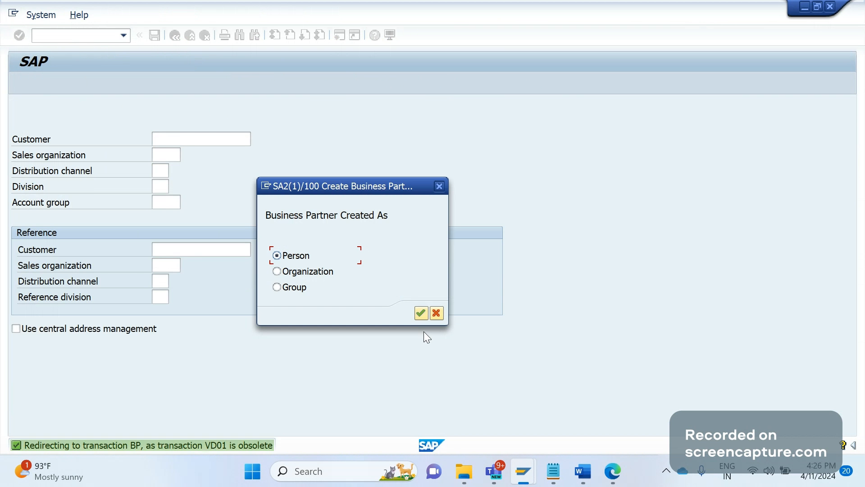
click(436, 313)
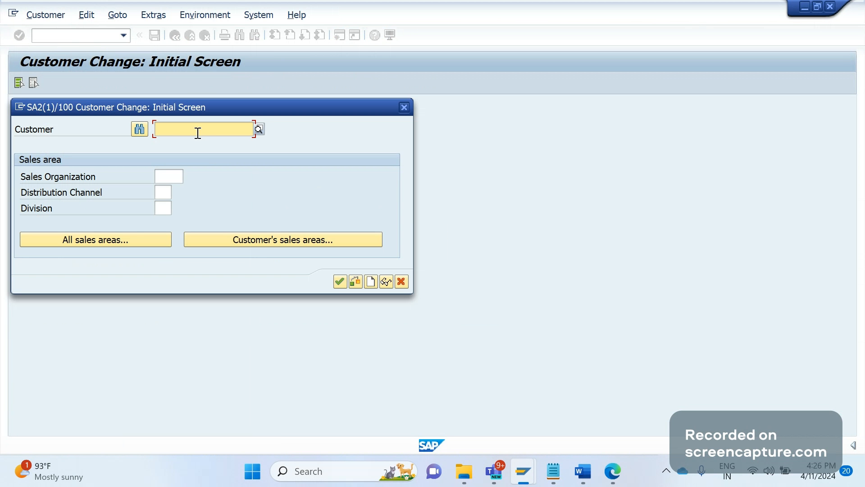
text(10052)
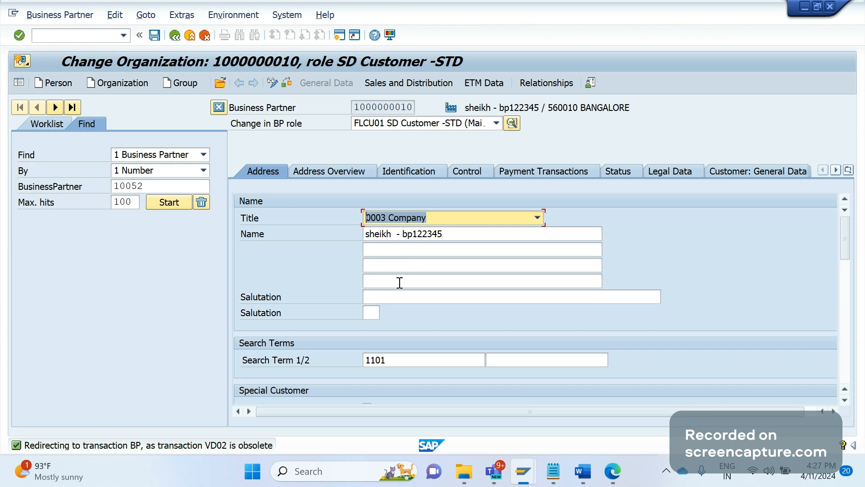
click(68, 36)
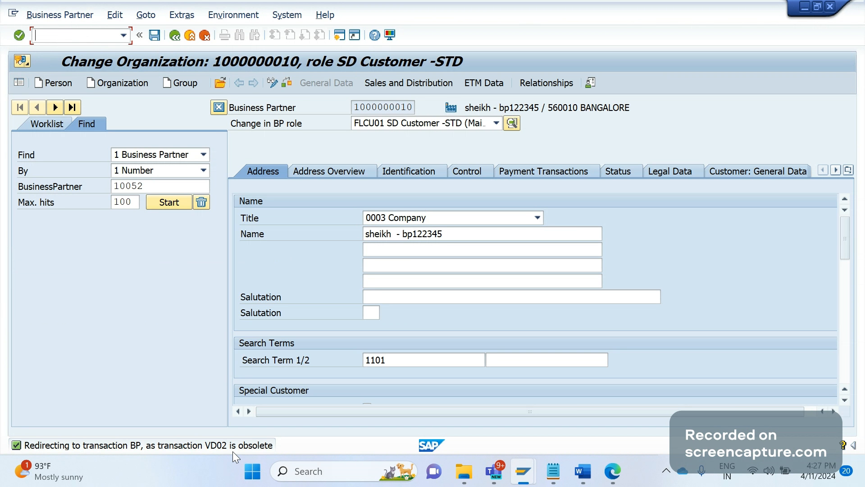
mouse_move(72, 456)
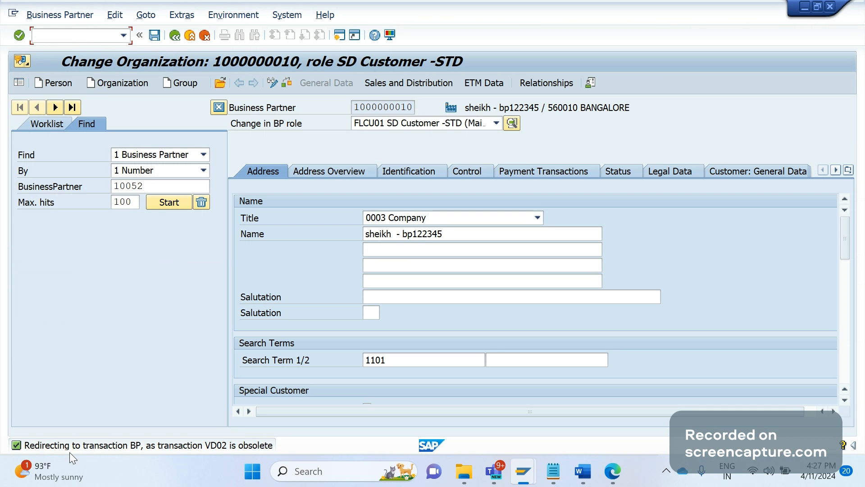
mouse_move(127, 461)
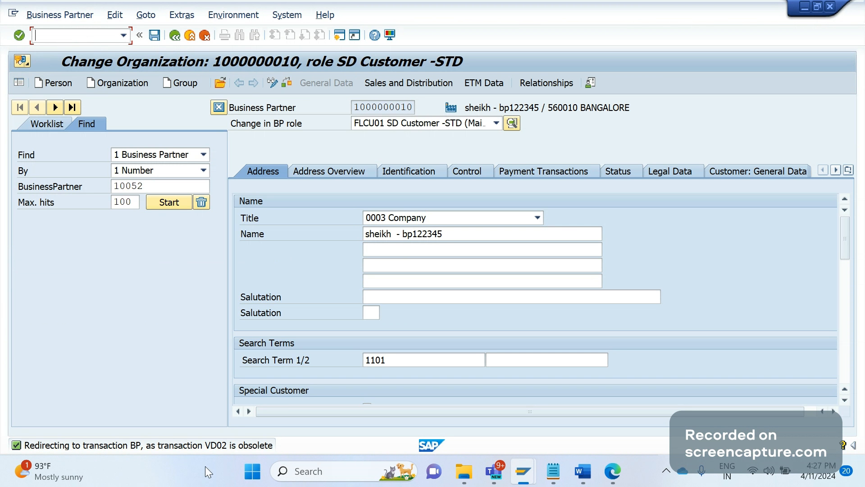
mouse_move(87, 192)
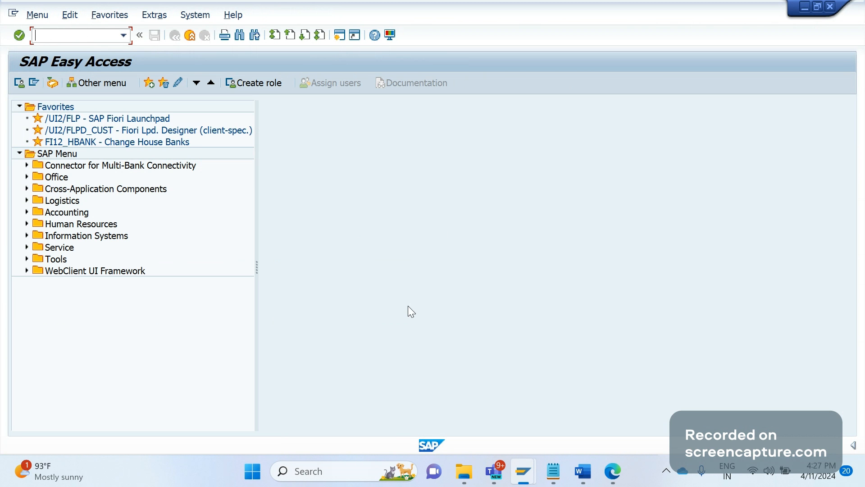
mouse_move(201, 356)
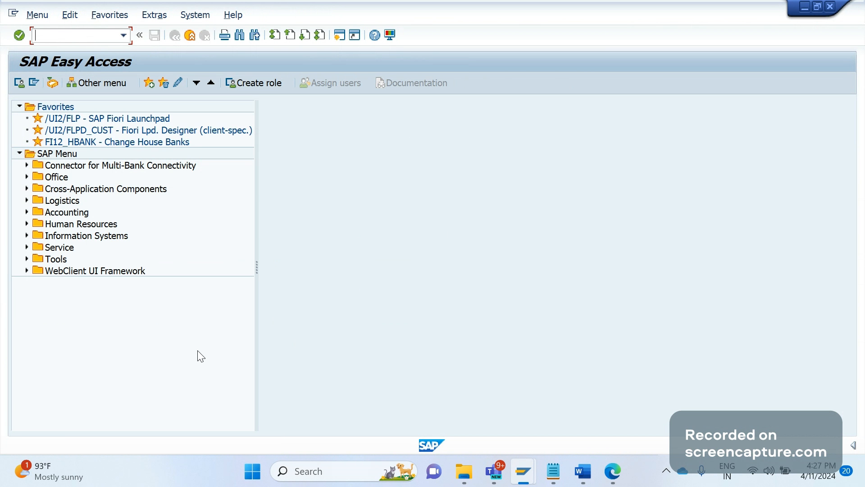
mouse_move(203, 343)
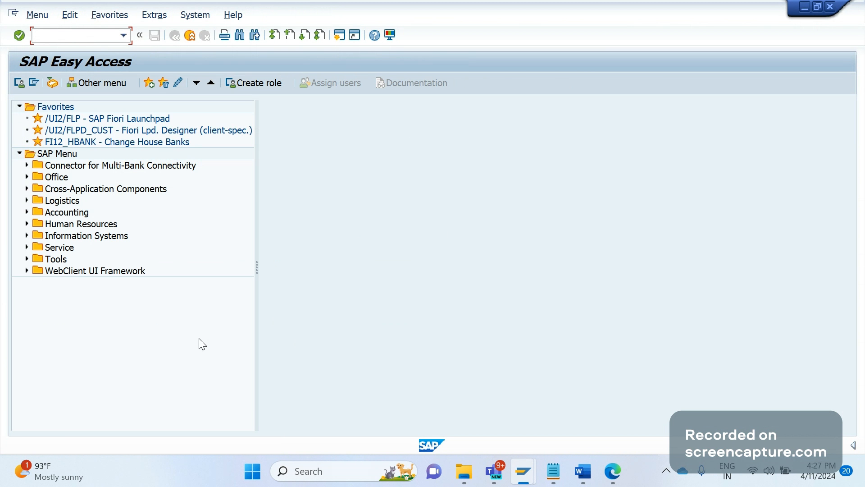